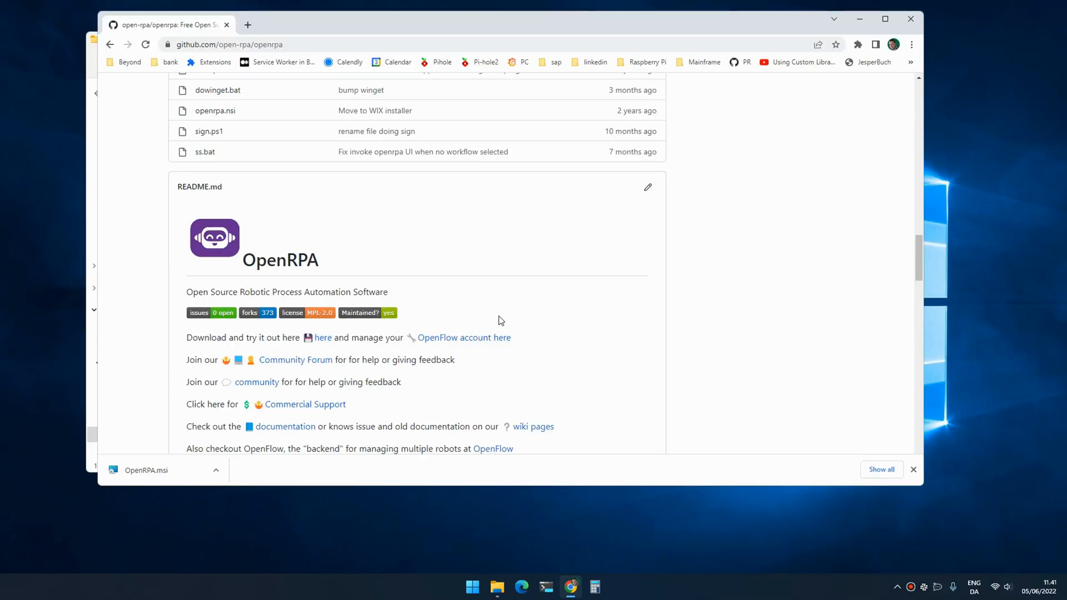
mouse_move(489, 327)
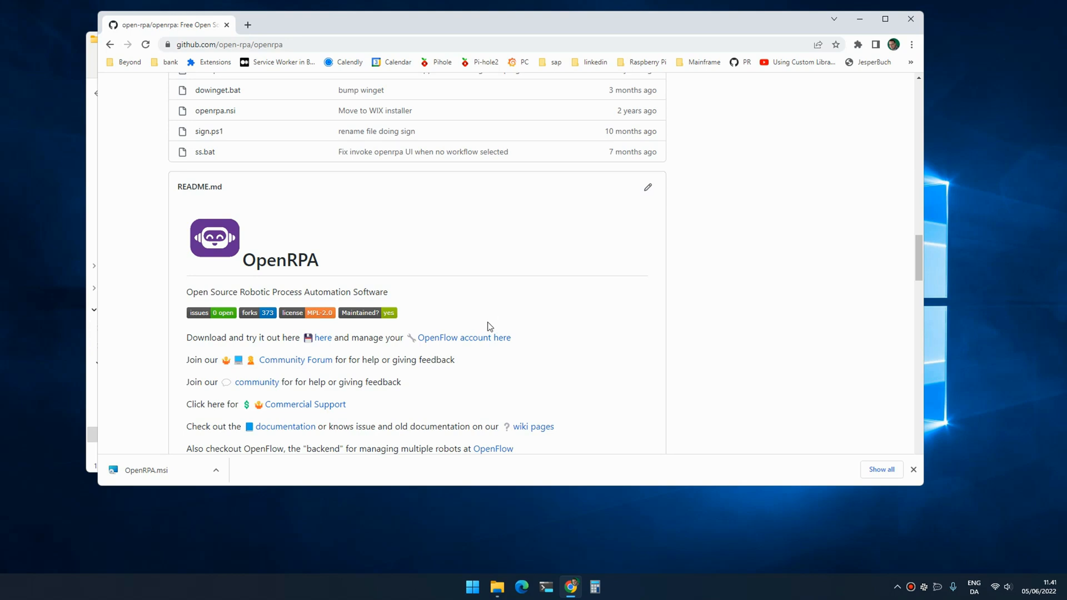
mouse_move(436, 319)
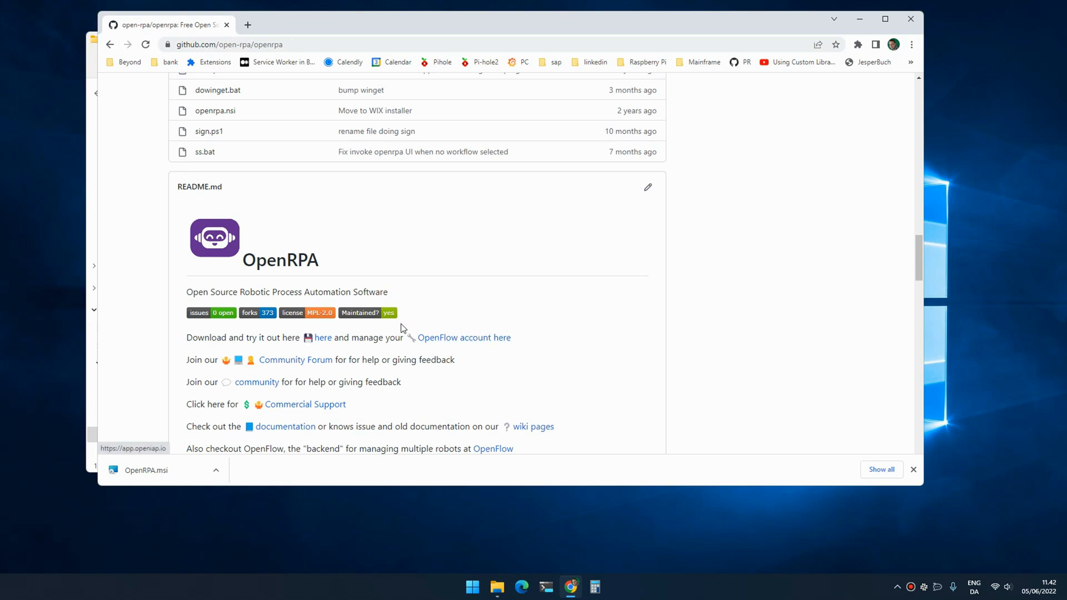
mouse_move(367, 352)
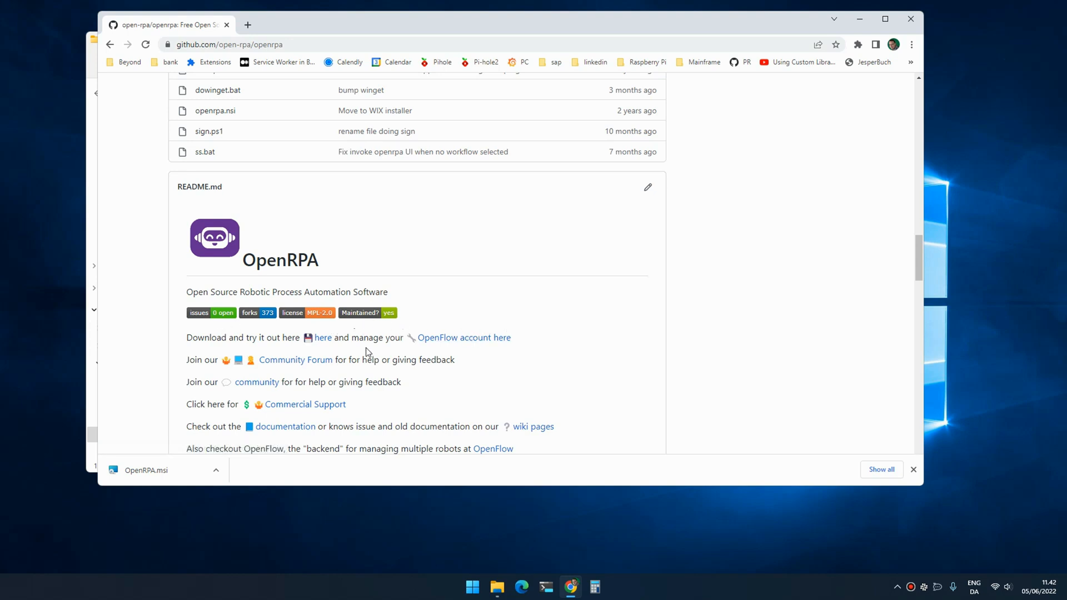
mouse_move(322, 338)
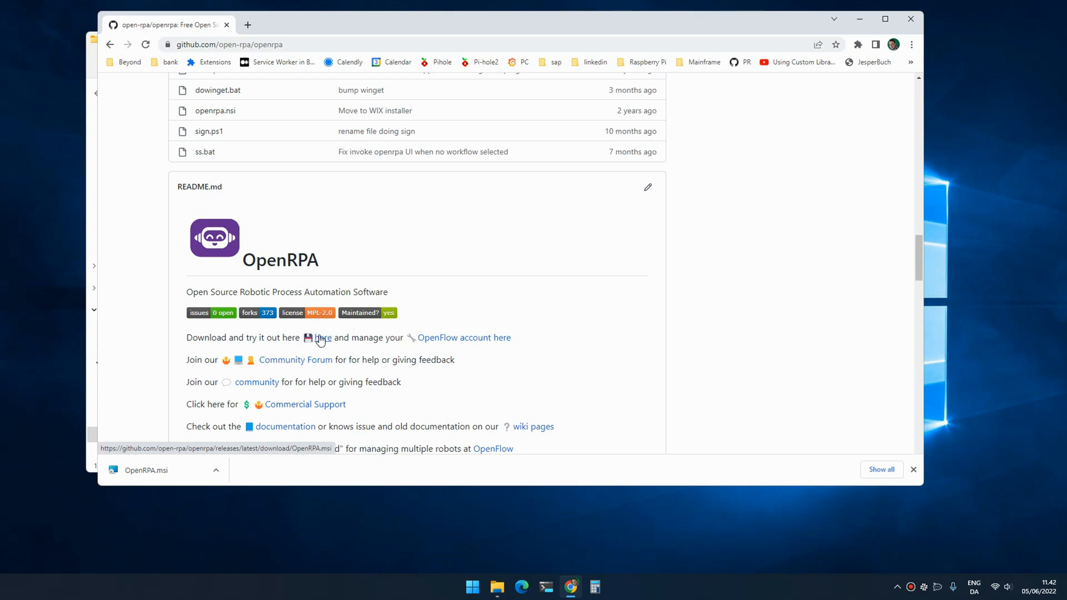
Review the OpenRPA release Assets and the Downloads folder holding OpenRPA.msi (75.9 MB)
scroll("up", 3)
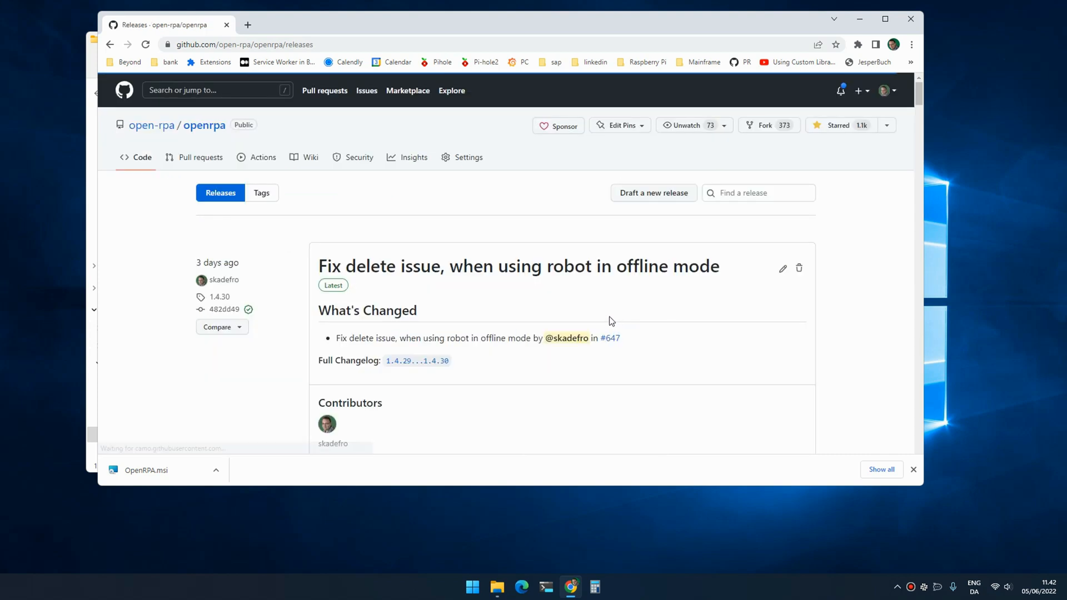
scroll("down", 3)
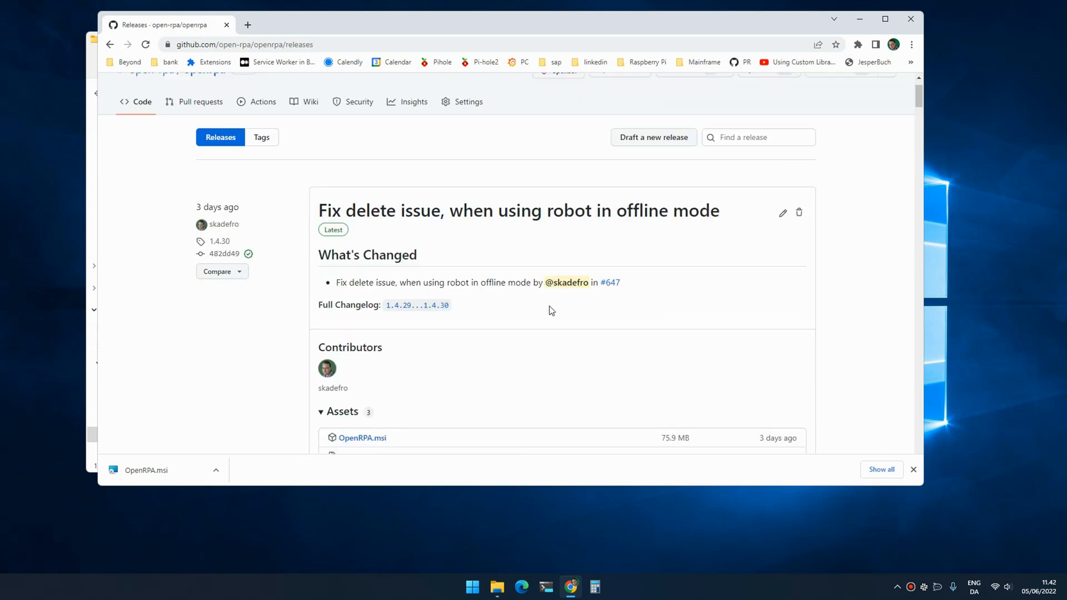
mouse_move(338, 230)
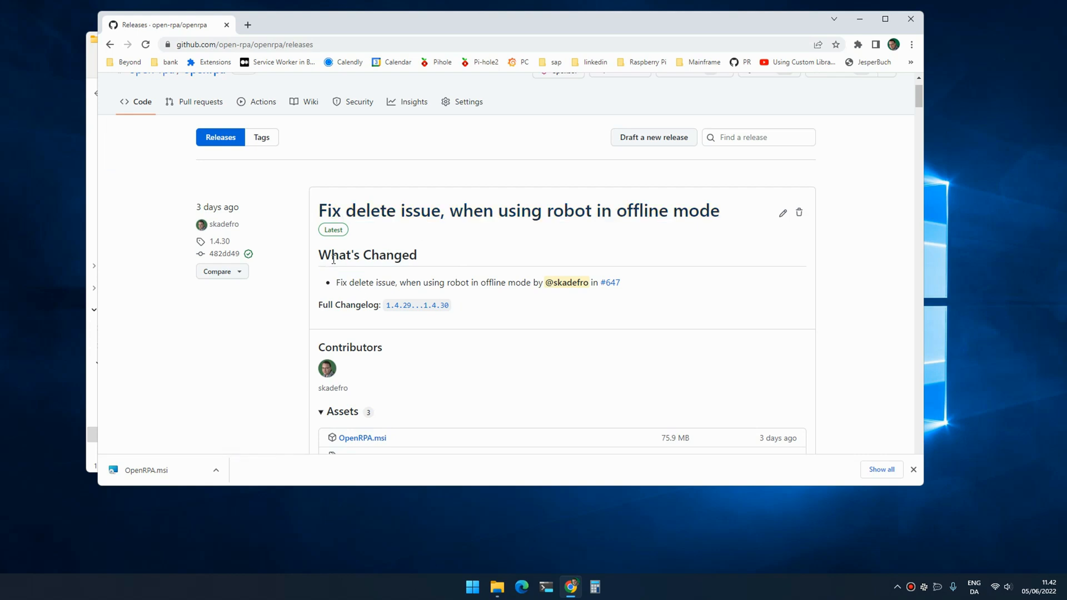
mouse_move(314, 246)
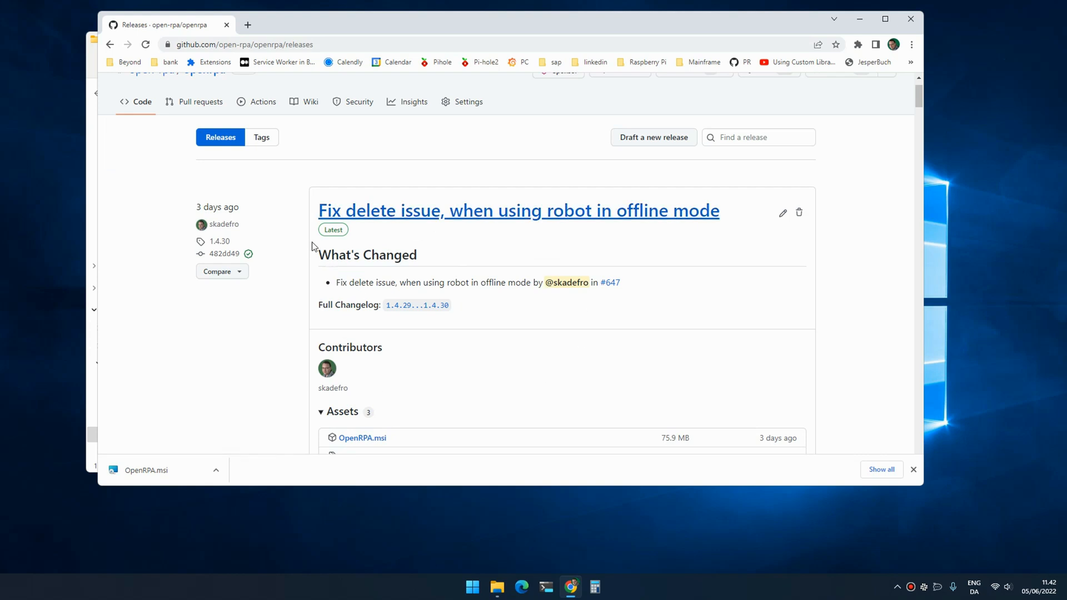
scroll("up", 3)
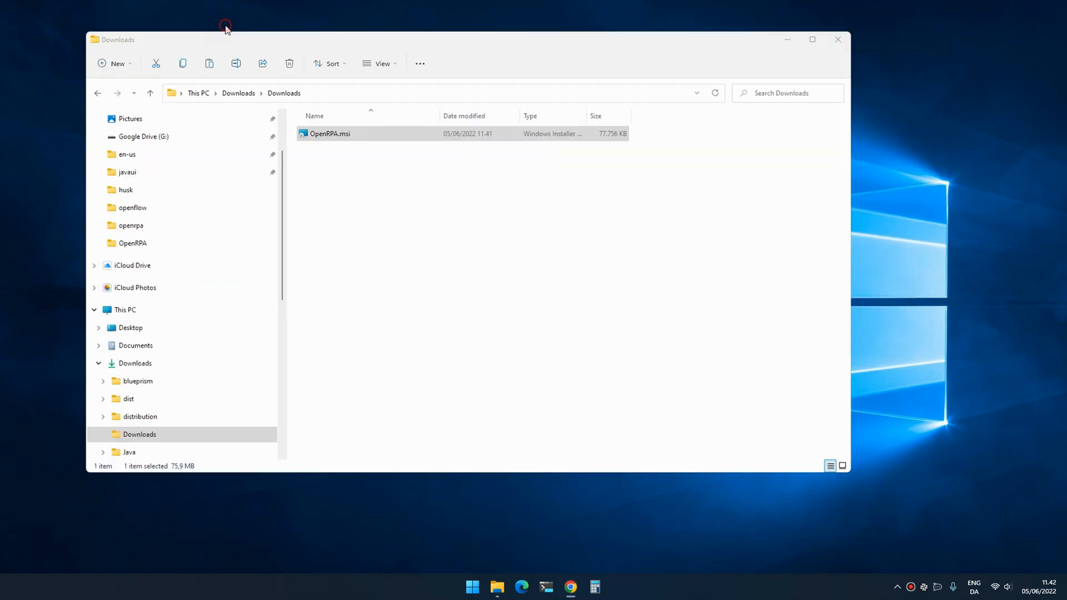
Launch OpenRPA.msi and land on the Installation Scope page set to all users of this machine
double_click(331, 133)
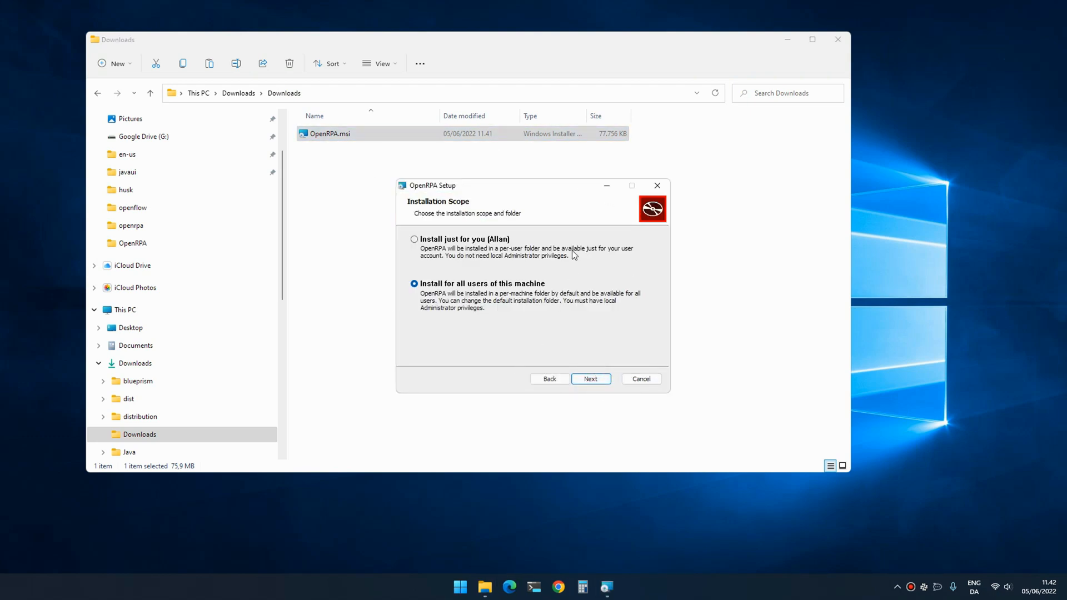
mouse_move(445, 264)
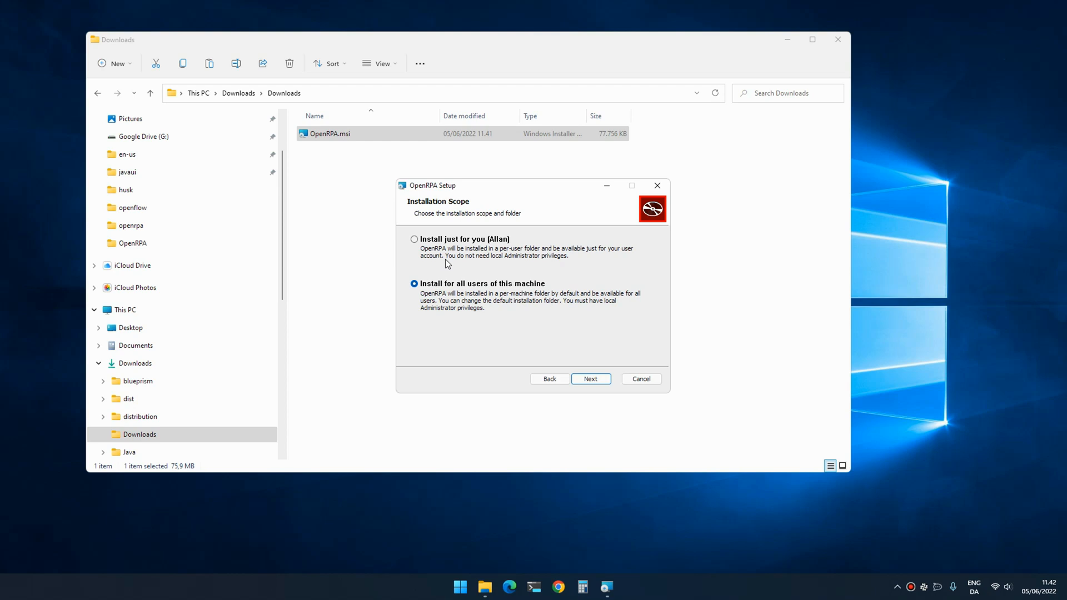
mouse_move(461, 318)
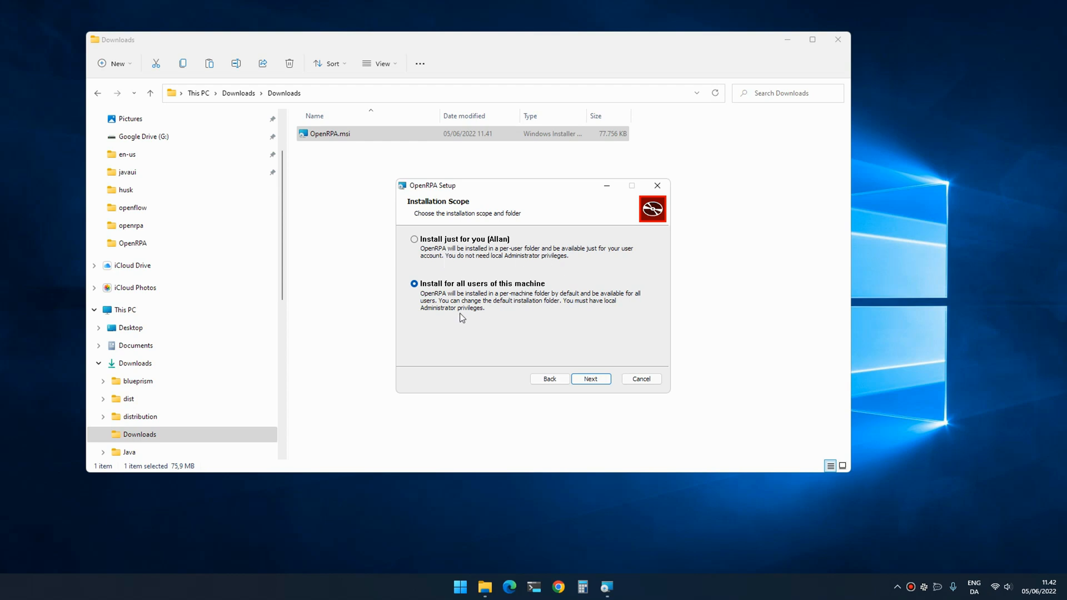
mouse_move(470, 317)
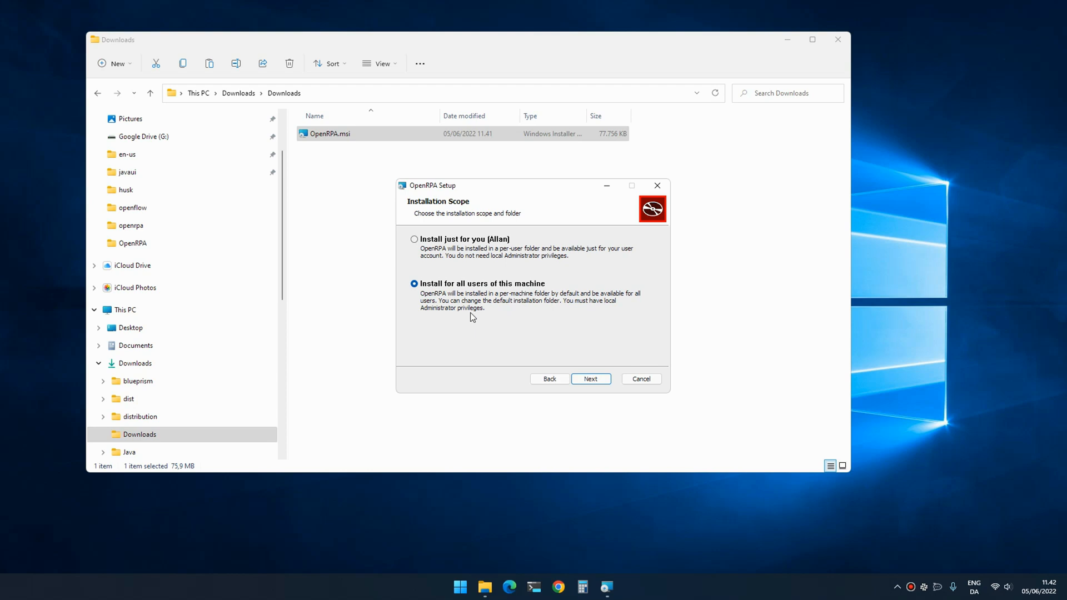
mouse_move(555, 329)
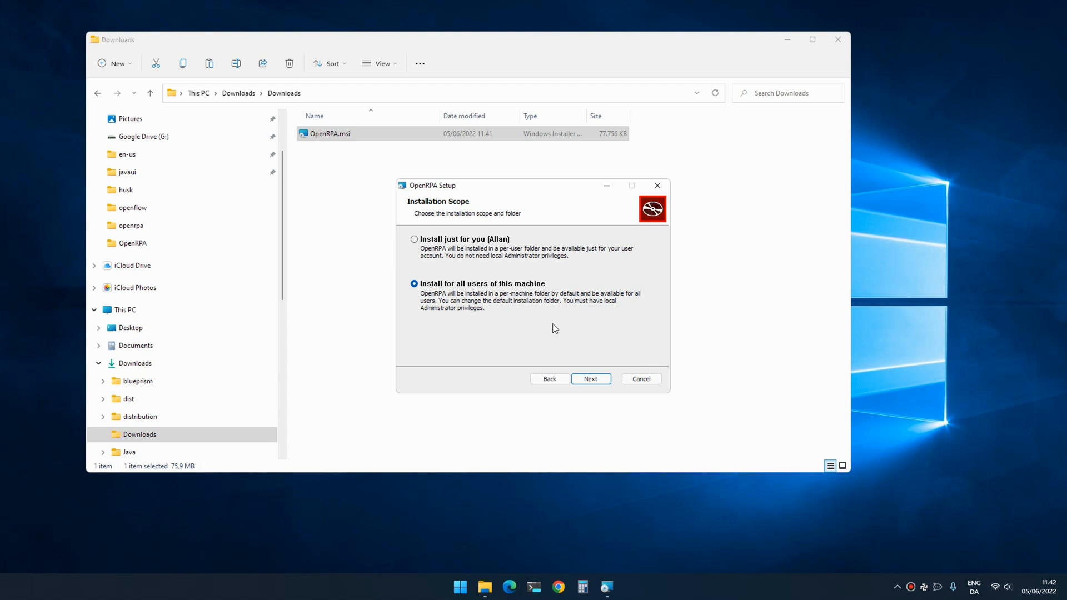
mouse_move(551, 327)
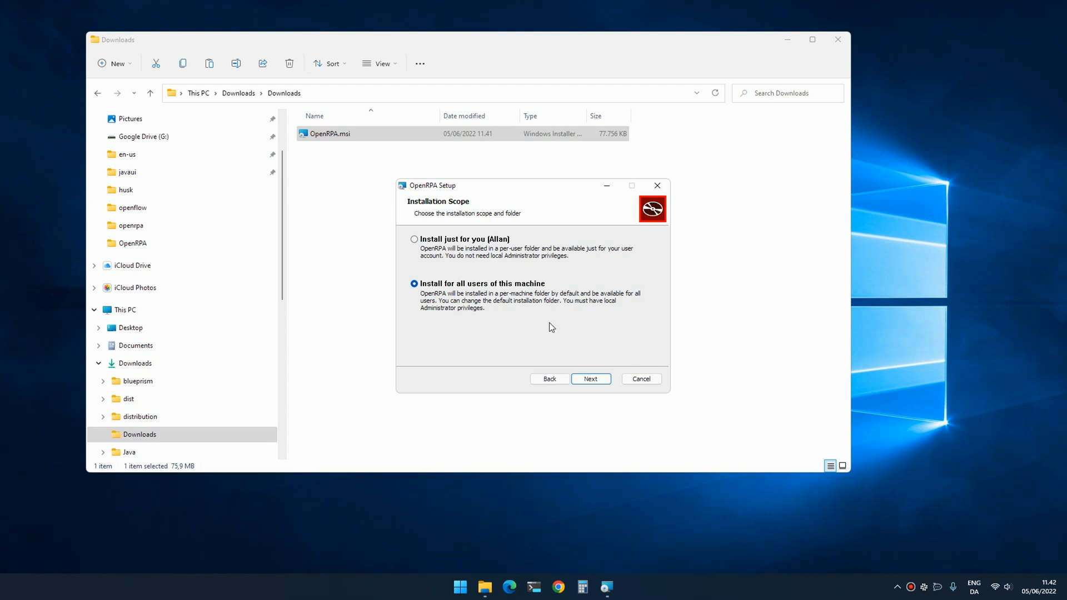
left_click(590, 379)
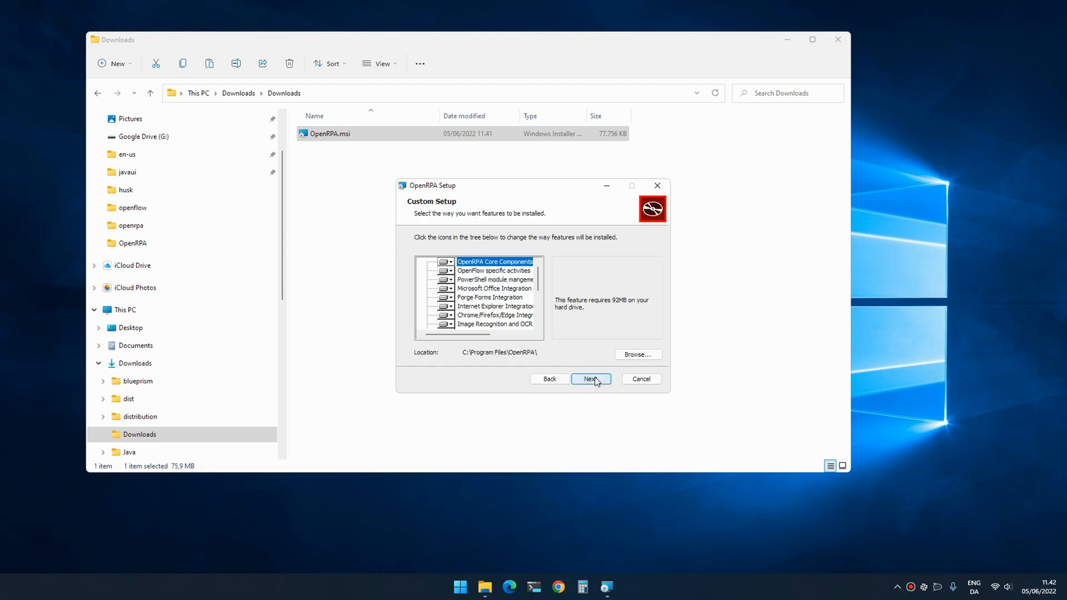
left_click(589, 379)
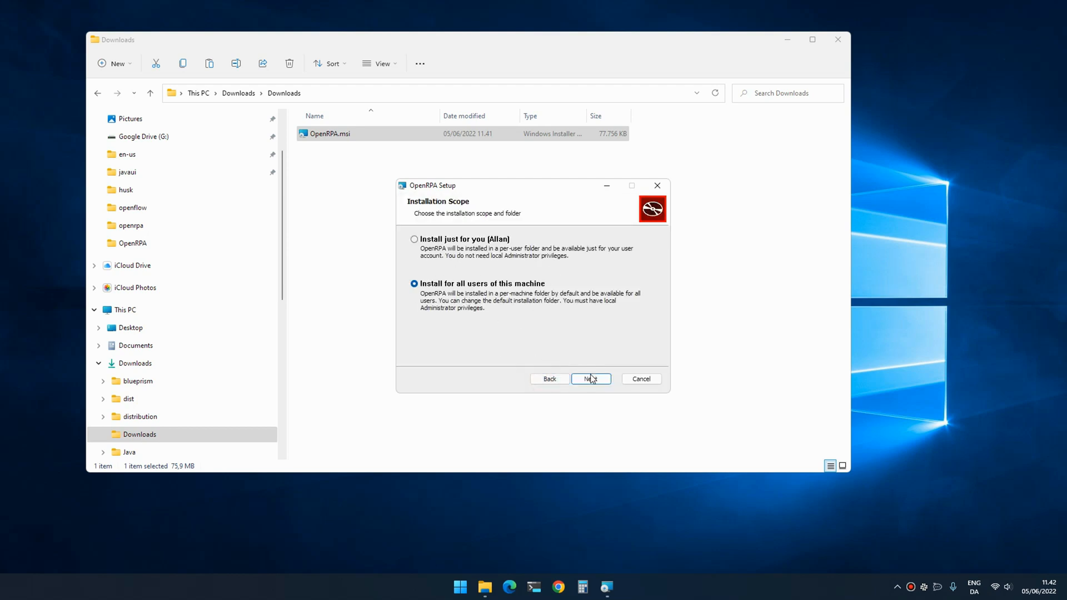
Review the Custom Setup feature tree, including SAP NetWeaver Plugin details, at C:\Program Files\OpenRPA\
left_click(589, 379)
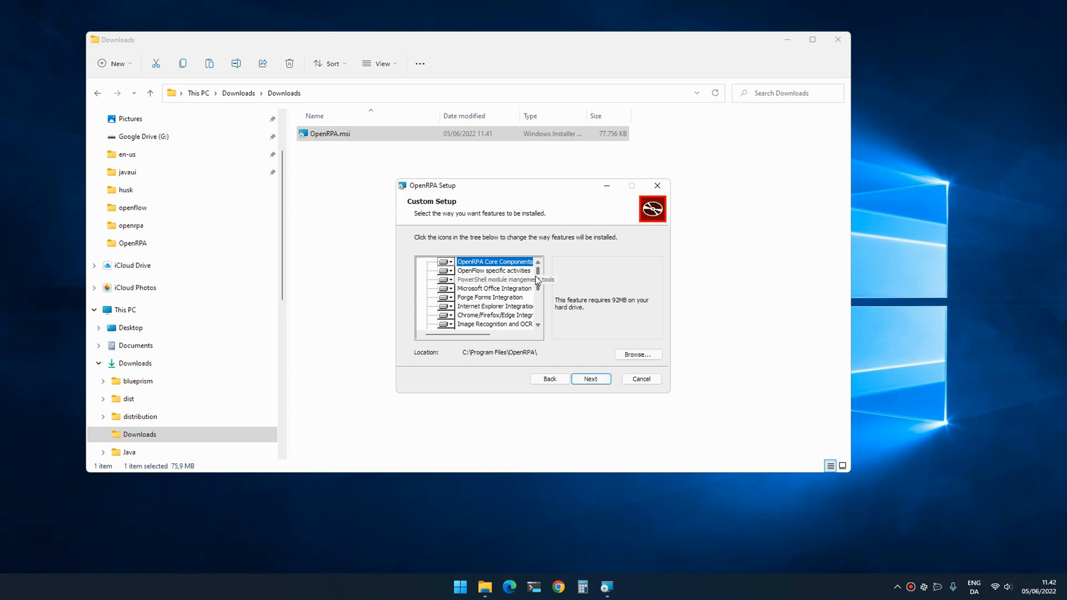
scroll("down", 3)
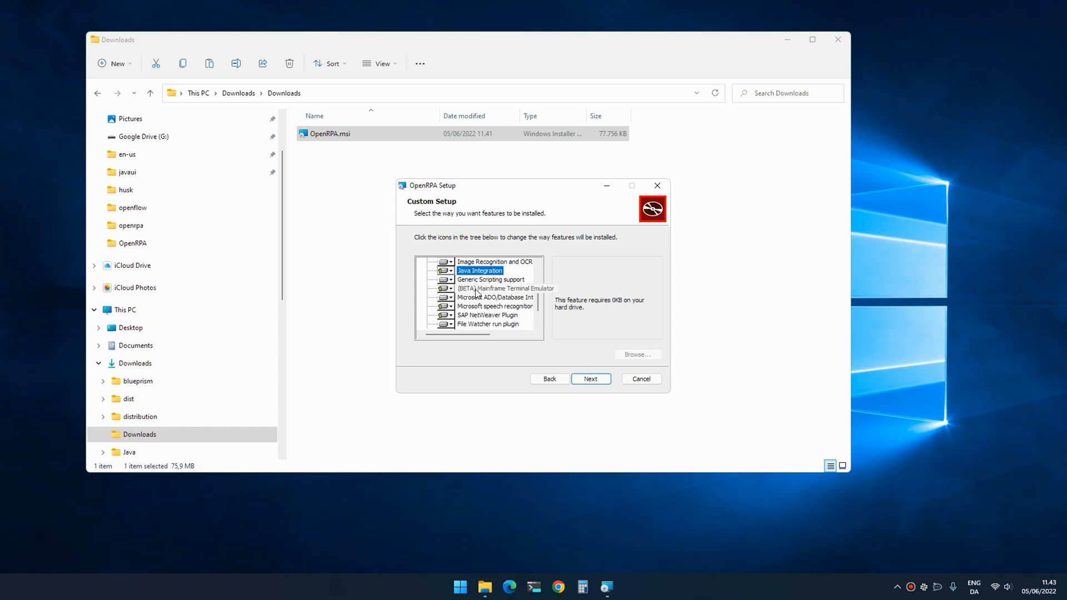
left_click(487, 315)
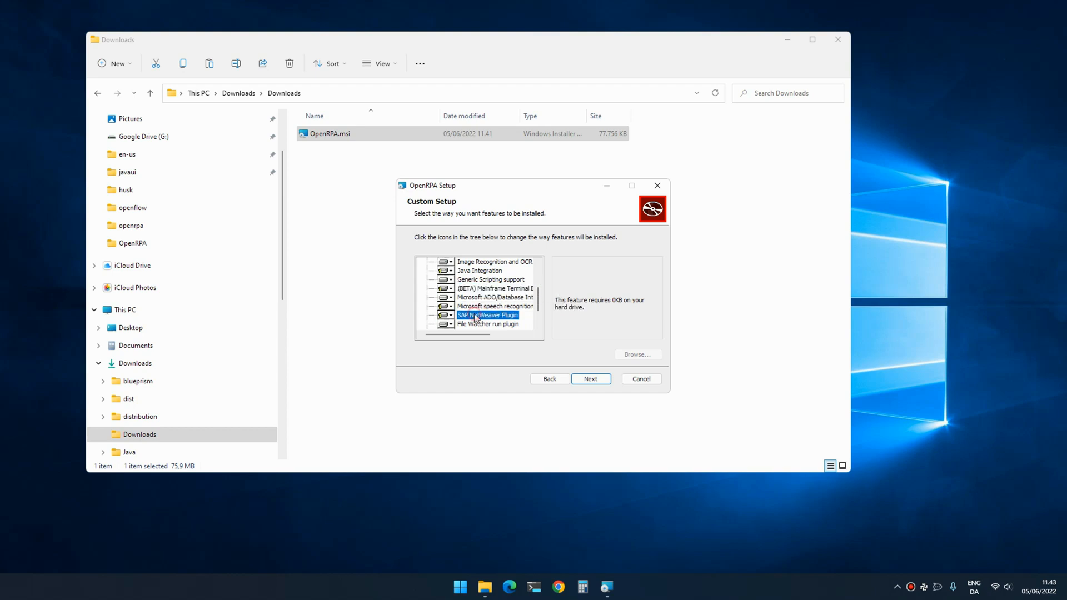
scroll("down", 3)
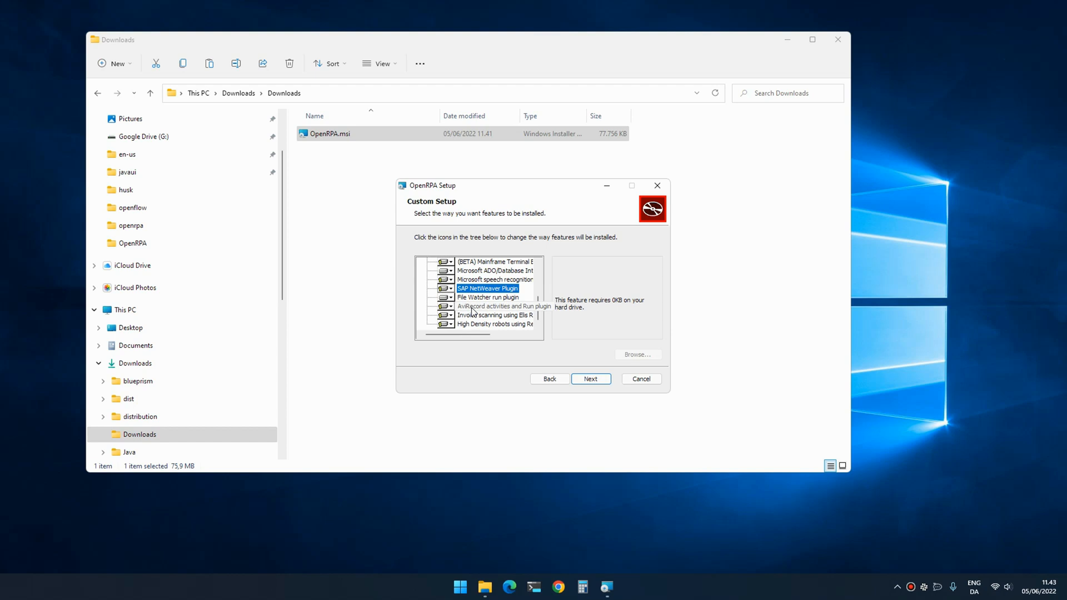
mouse_move(475, 308)
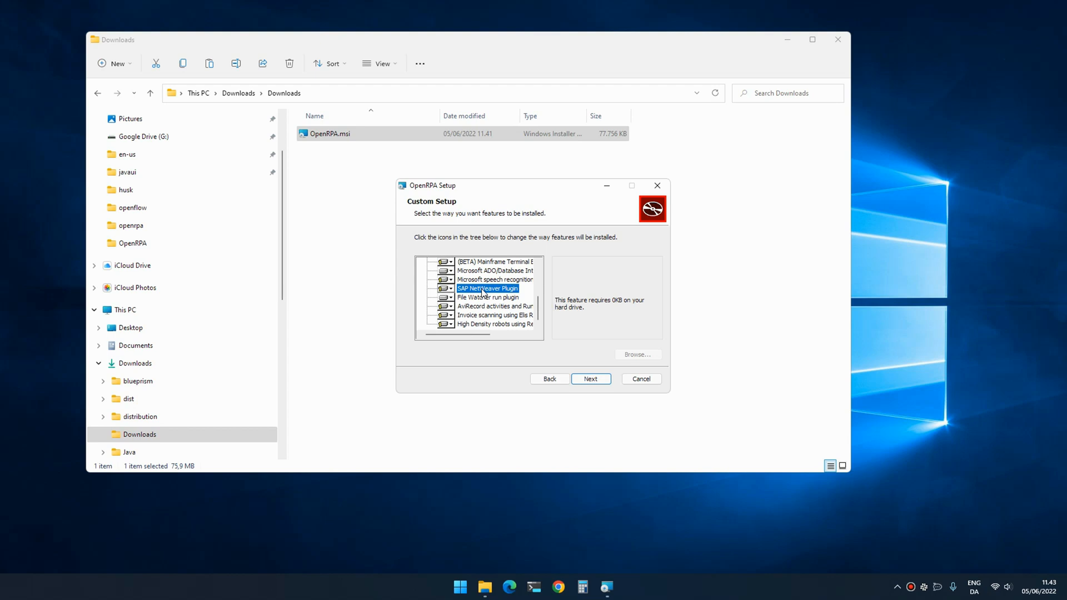
mouse_move(501, 305)
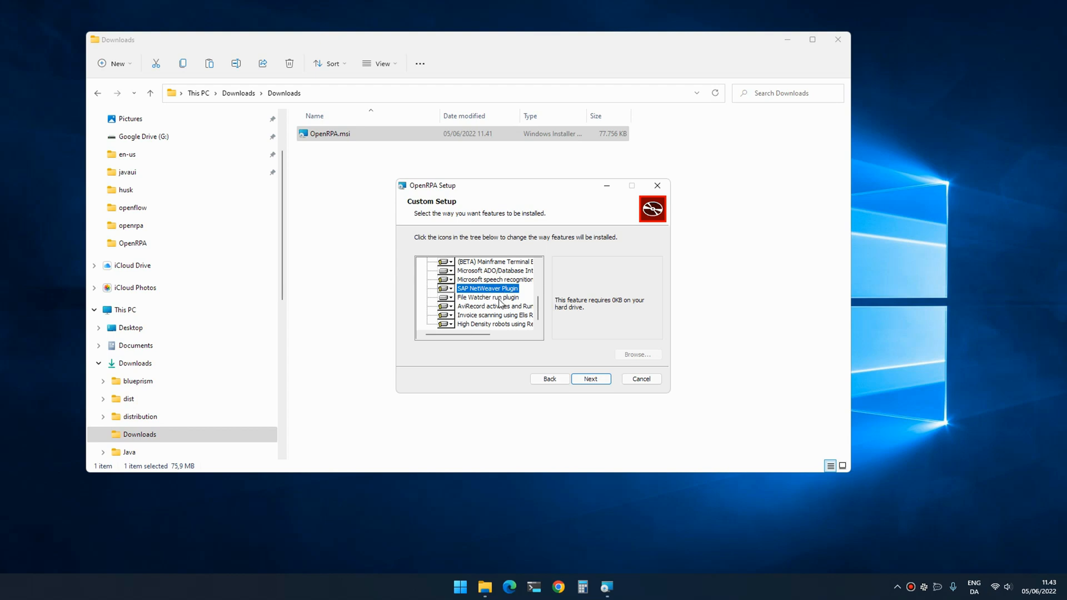
scroll("up", 3)
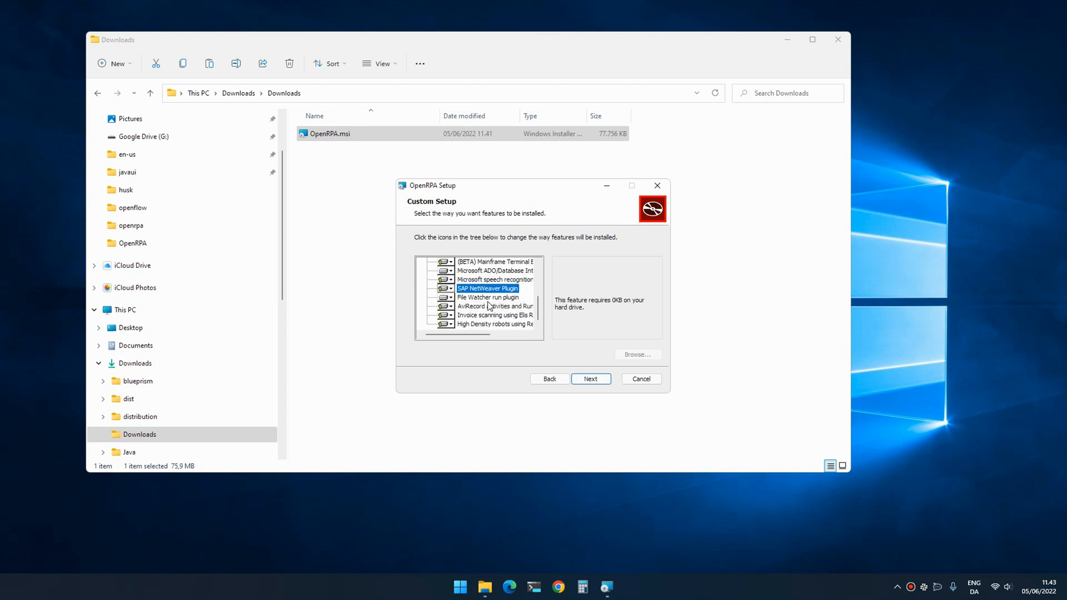
mouse_move(567, 328)
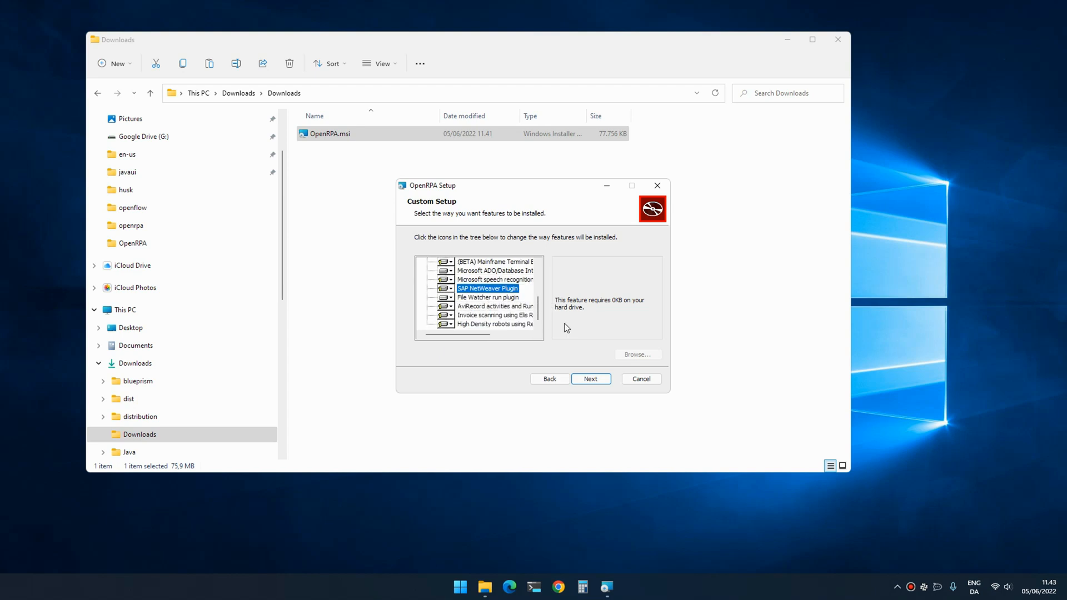
Install OpenRPA with the chosen features and close the completed Setup wizard
left_click(589, 378)
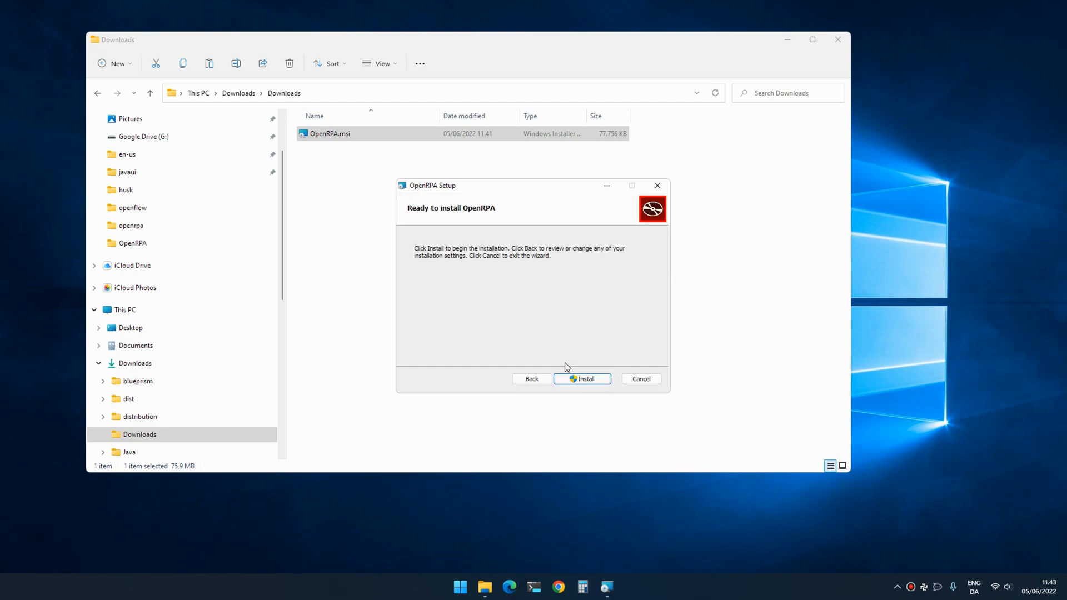
left_click(582, 379)
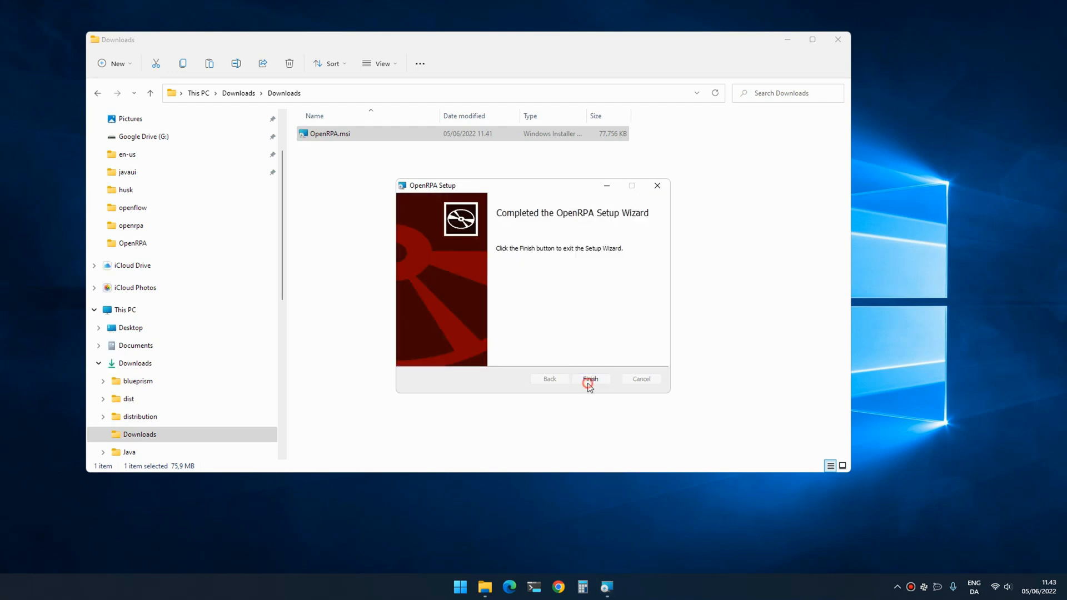
left_click(590, 379)
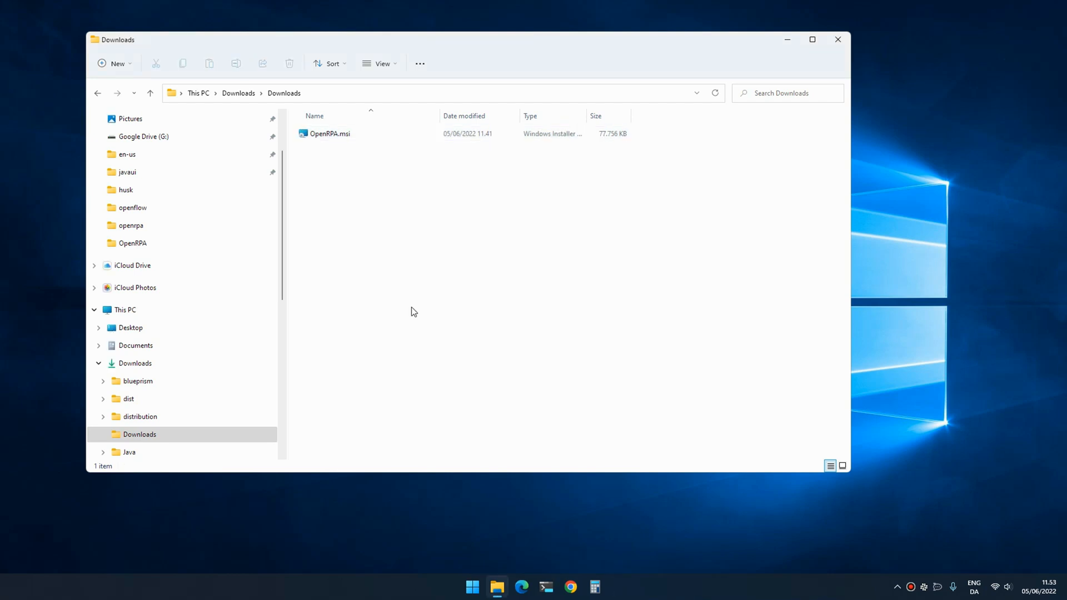
Launch OpenRPA from Start menu search 'ope' so it begins connecting to app.openiap.io
type("ope")
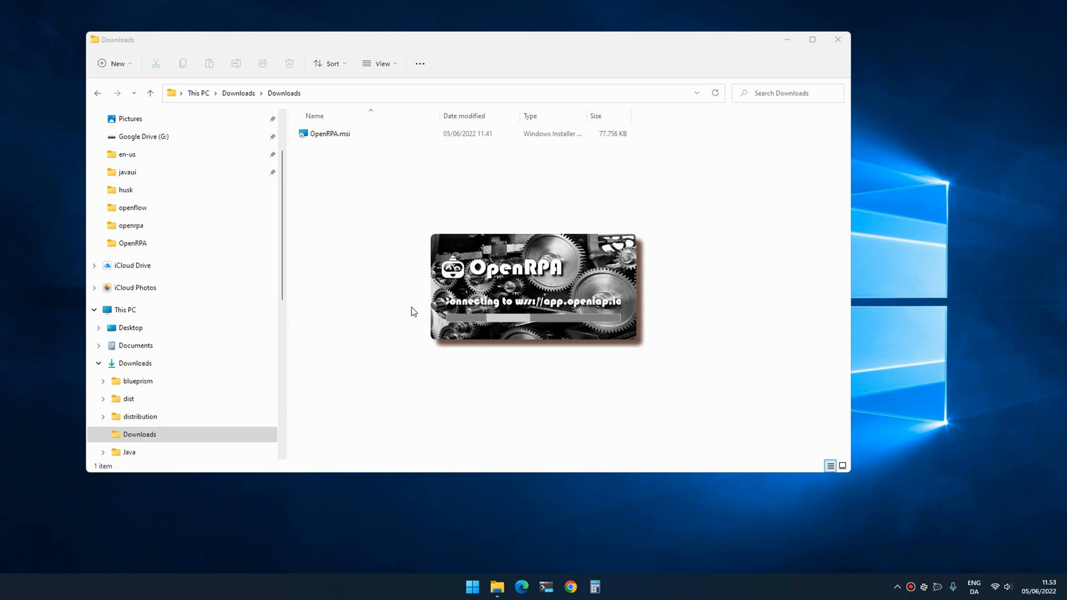
mouse_move(435, 310)
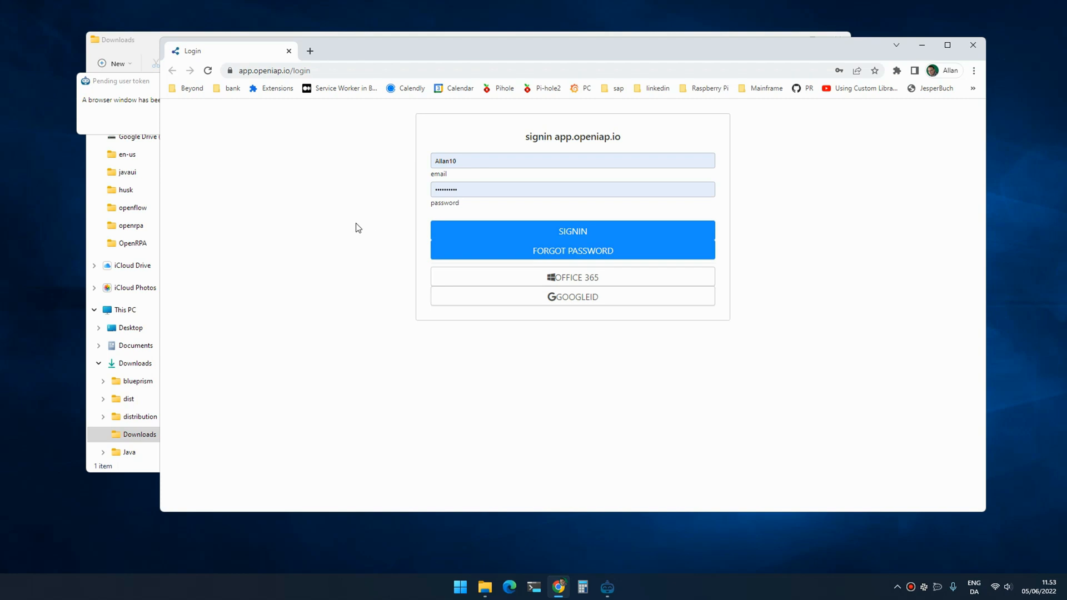
mouse_move(196, 117)
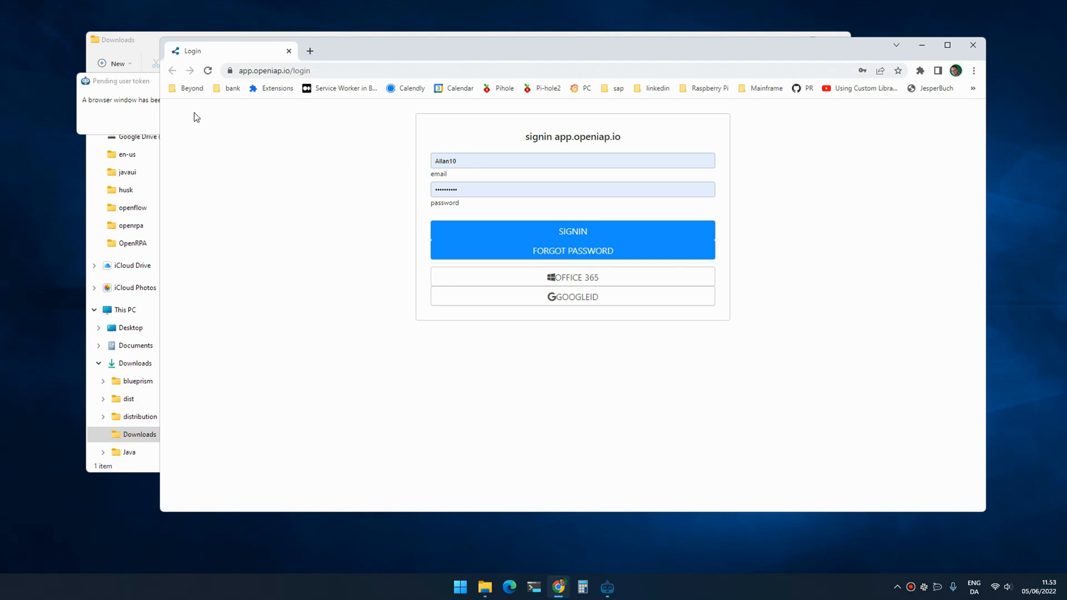
mouse_move(141, 87)
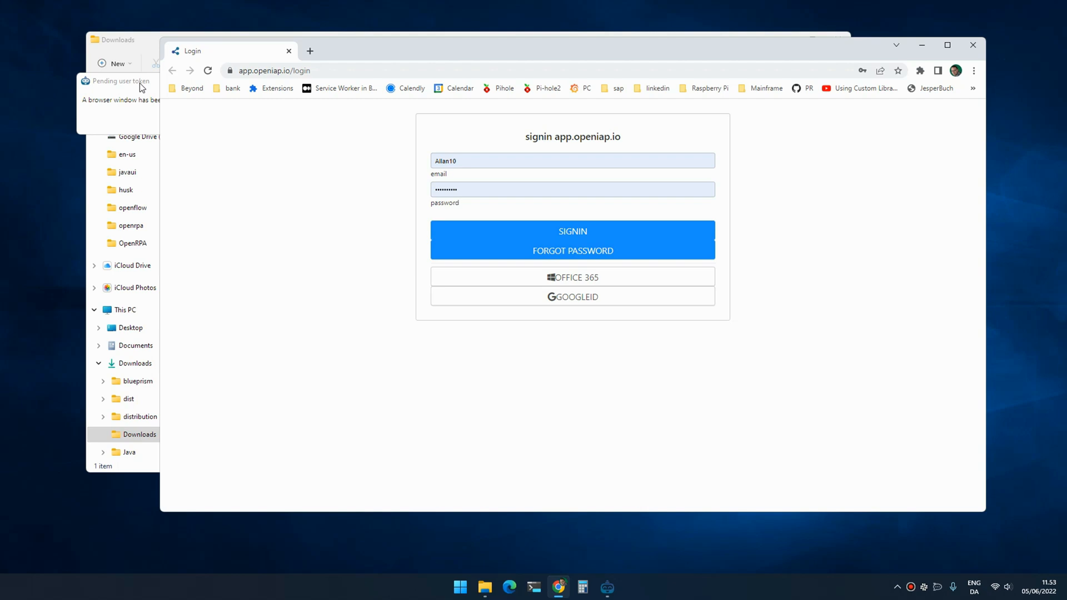
Bring the robot's Pending user token notice in front of the app.openiap.io sign-in page
left_click(123, 81)
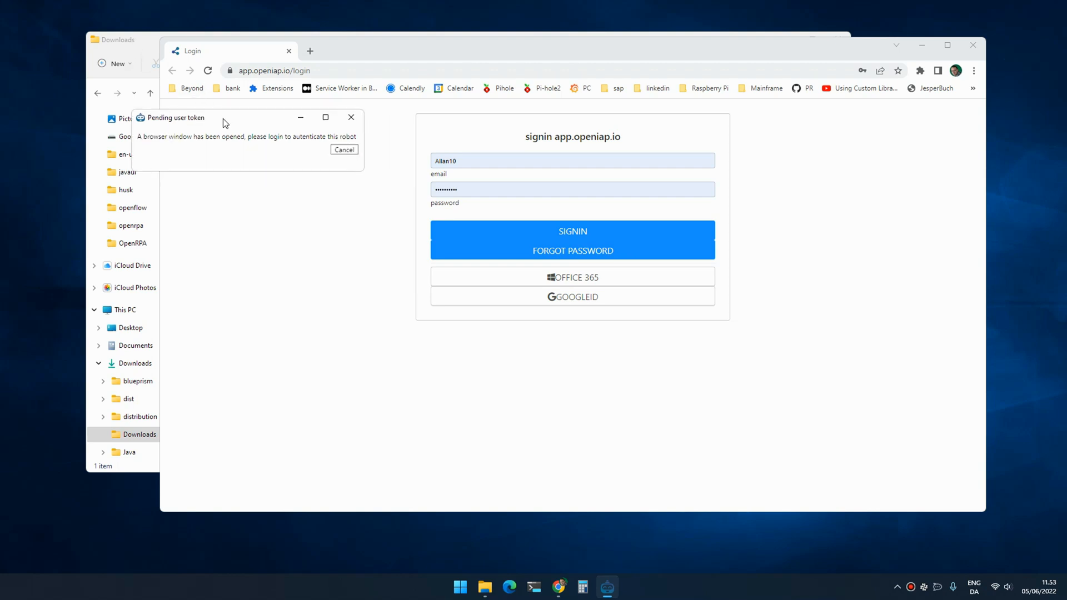
mouse_move(254, 143)
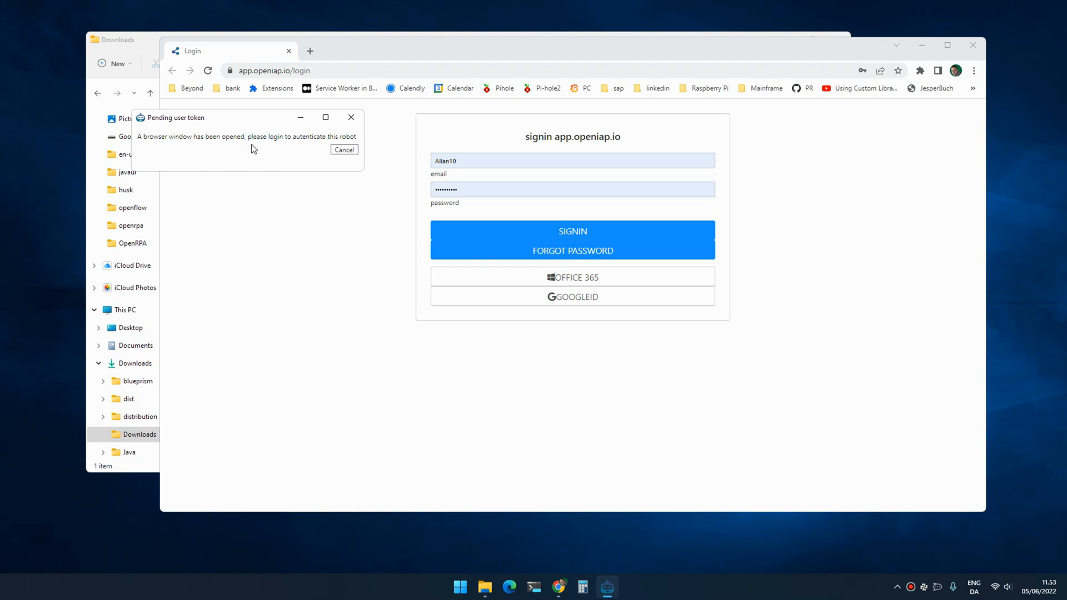
mouse_move(735, 277)
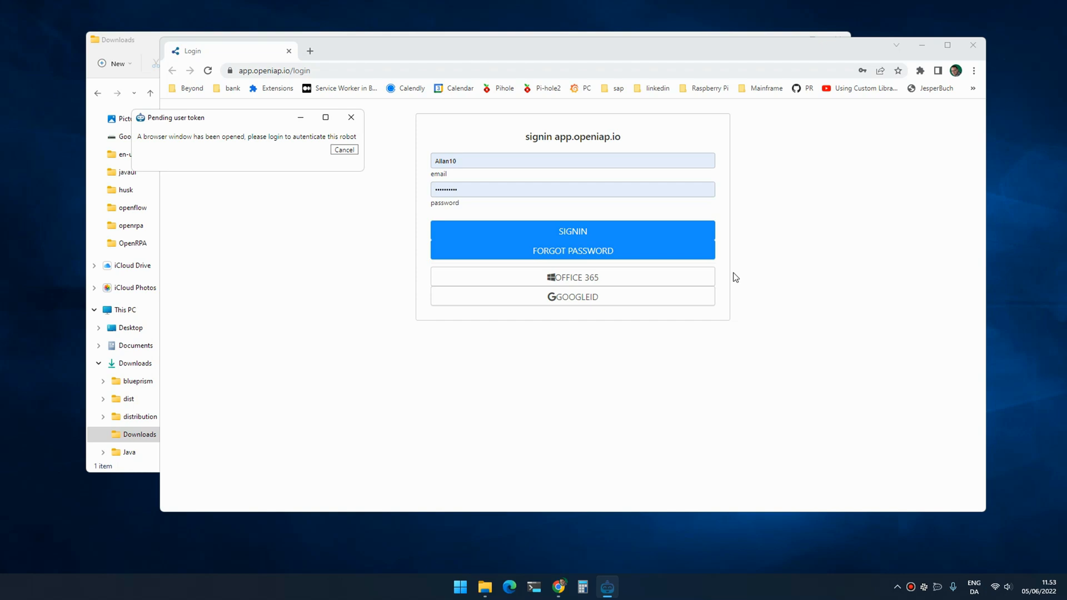
mouse_move(436, 219)
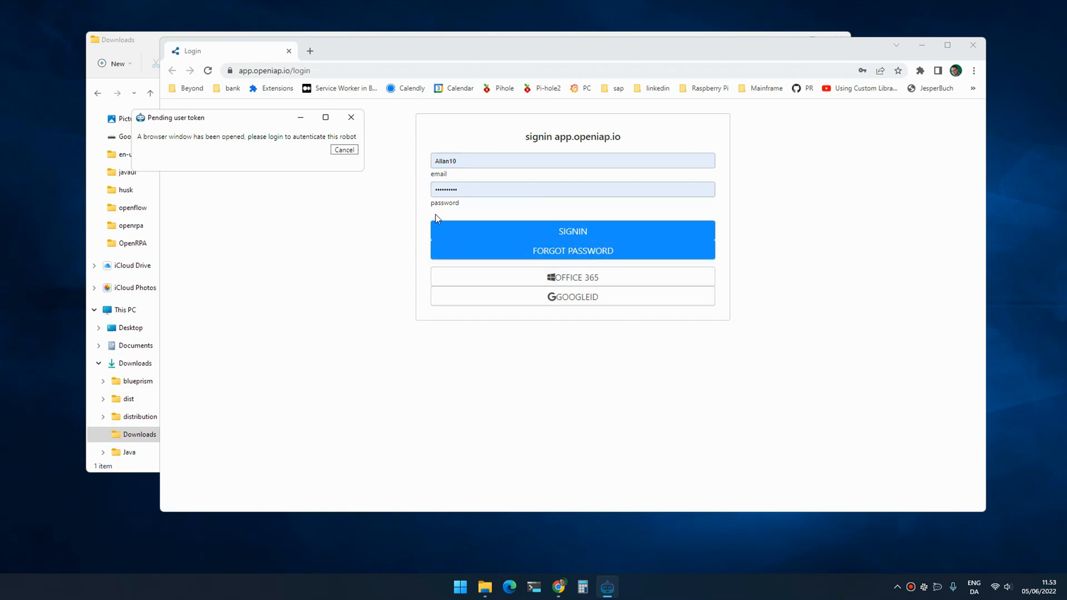
mouse_move(380, 177)
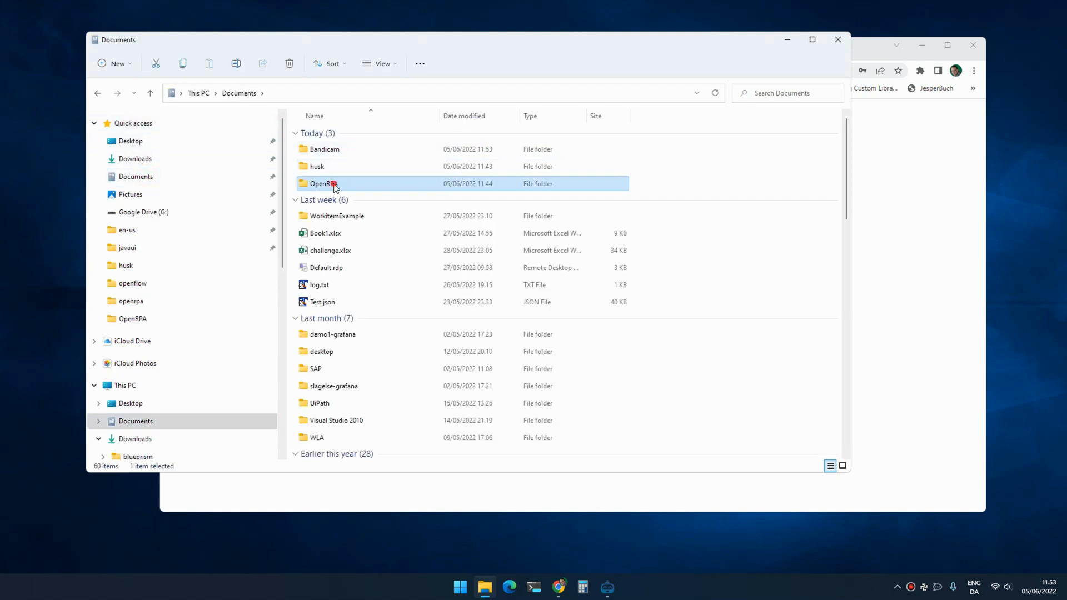
Browse Documents\OpenRPA and view settings.json alongside app.openiap.io.db
double_click(320, 184)
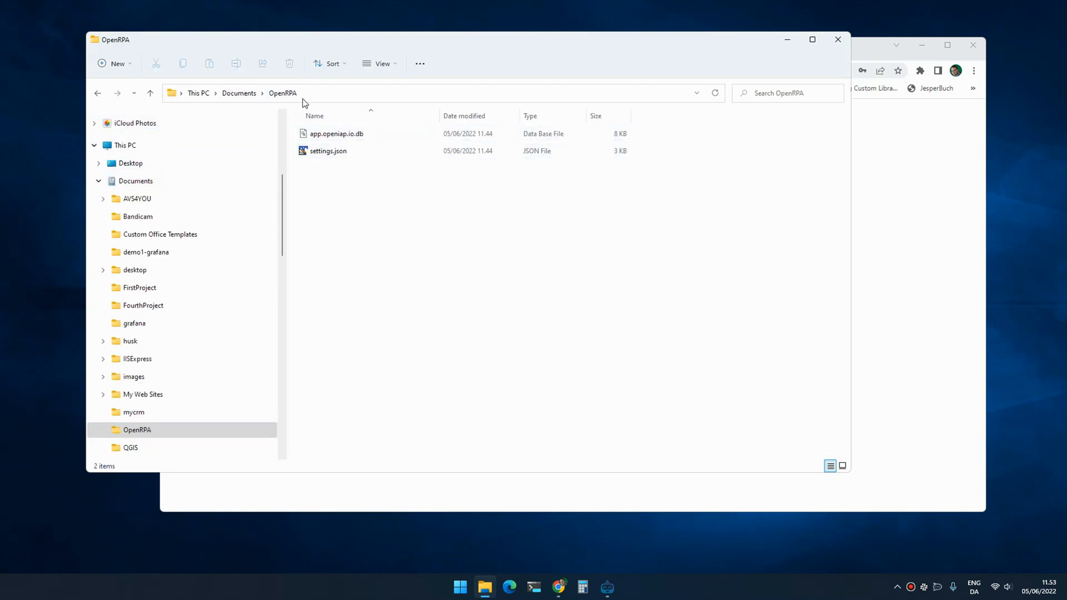
double_click(328, 150)
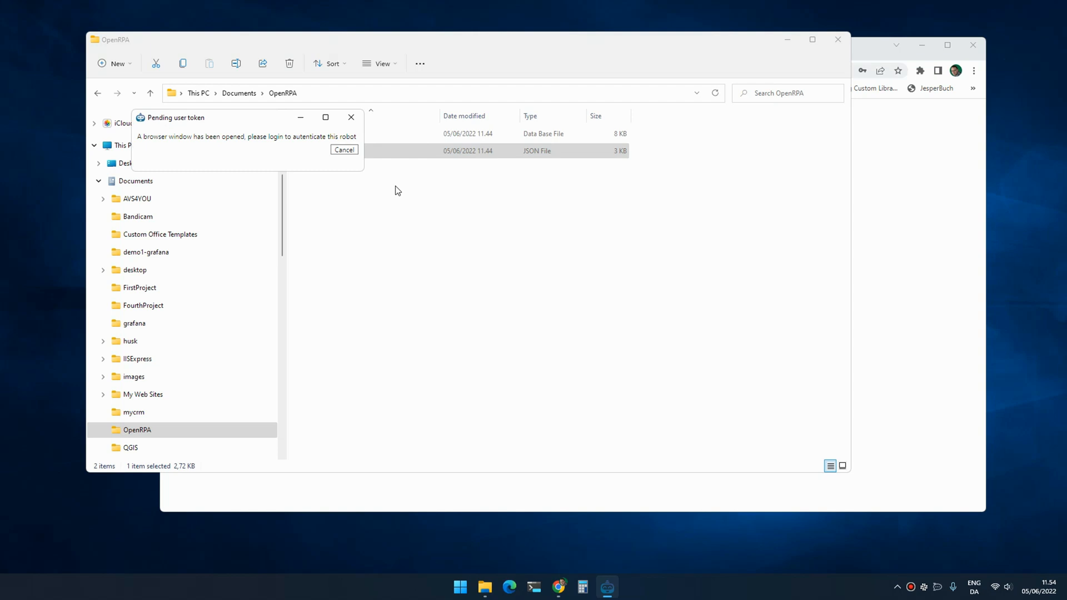
mouse_move(435, 230)
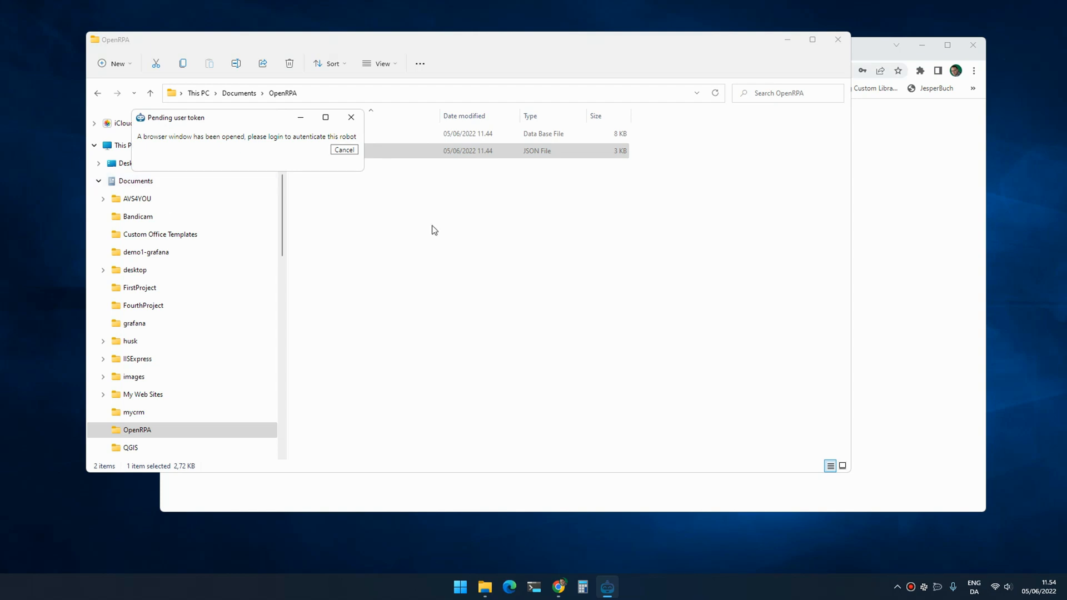
mouse_move(905, 233)
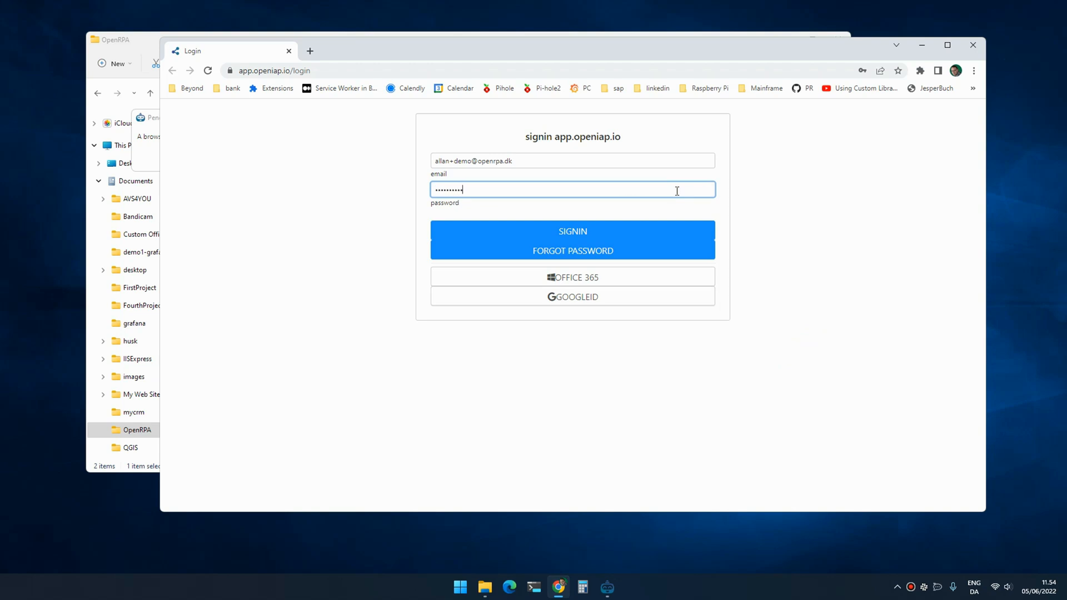
Sign in and submit account details with company name OpenIAP ApS, reaching the validation code prompt
left_click(573, 232)
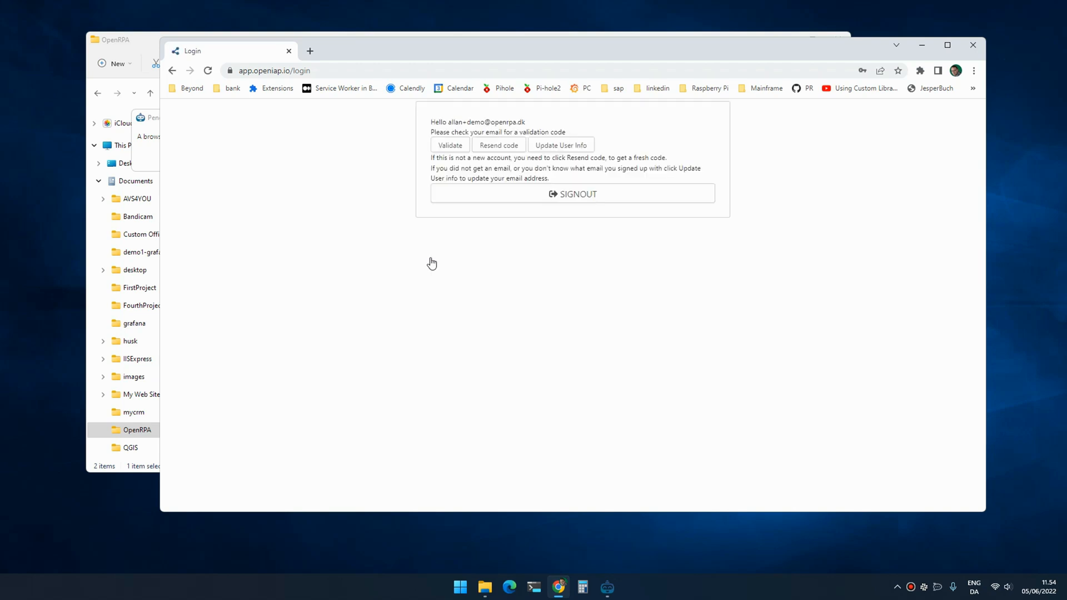
left_click(560, 145)
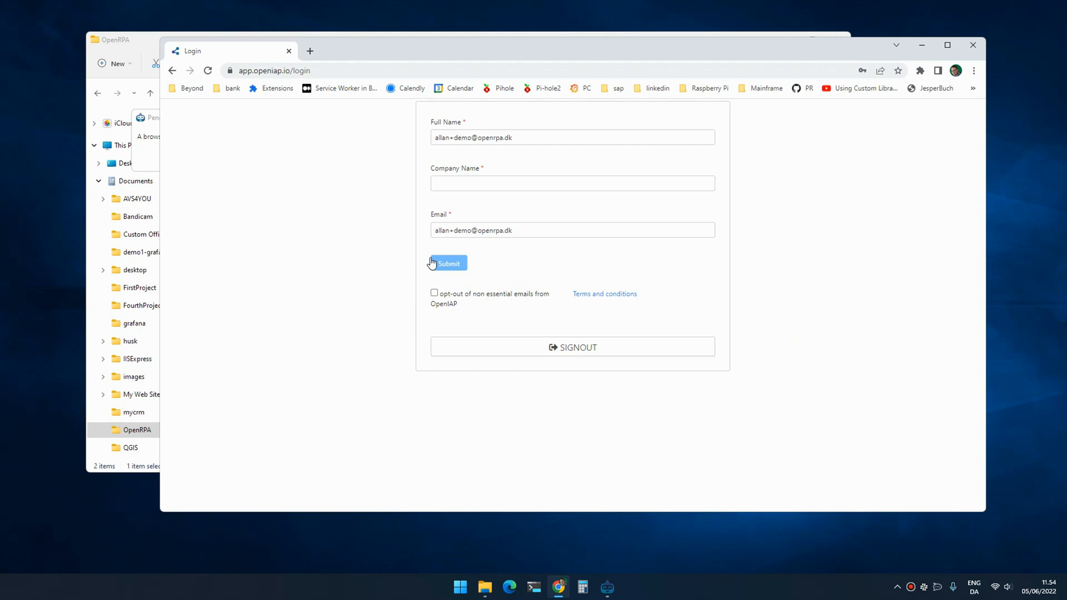
left_click(572, 184)
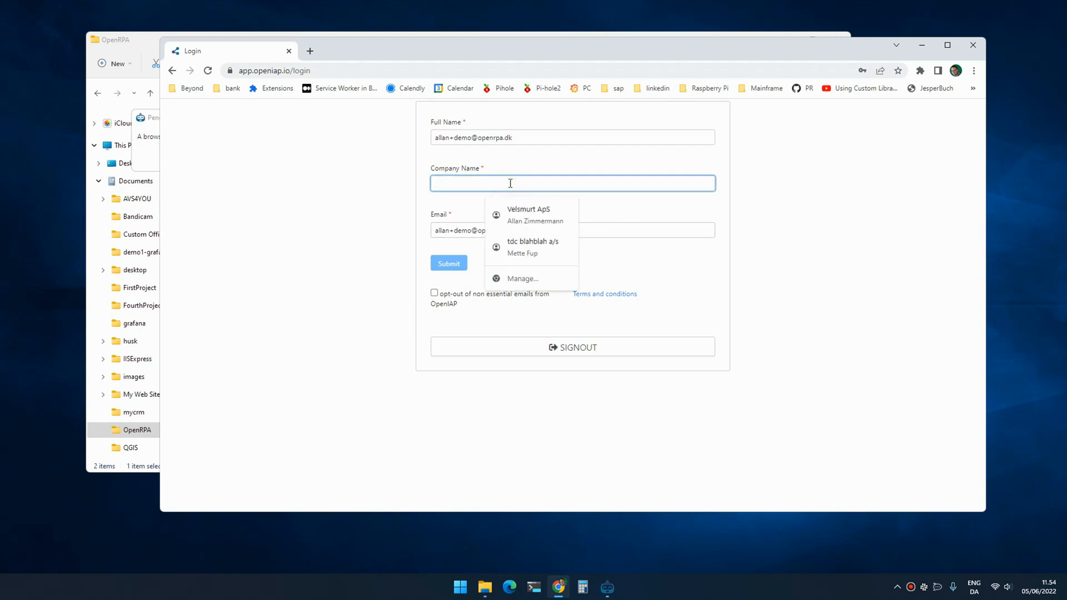
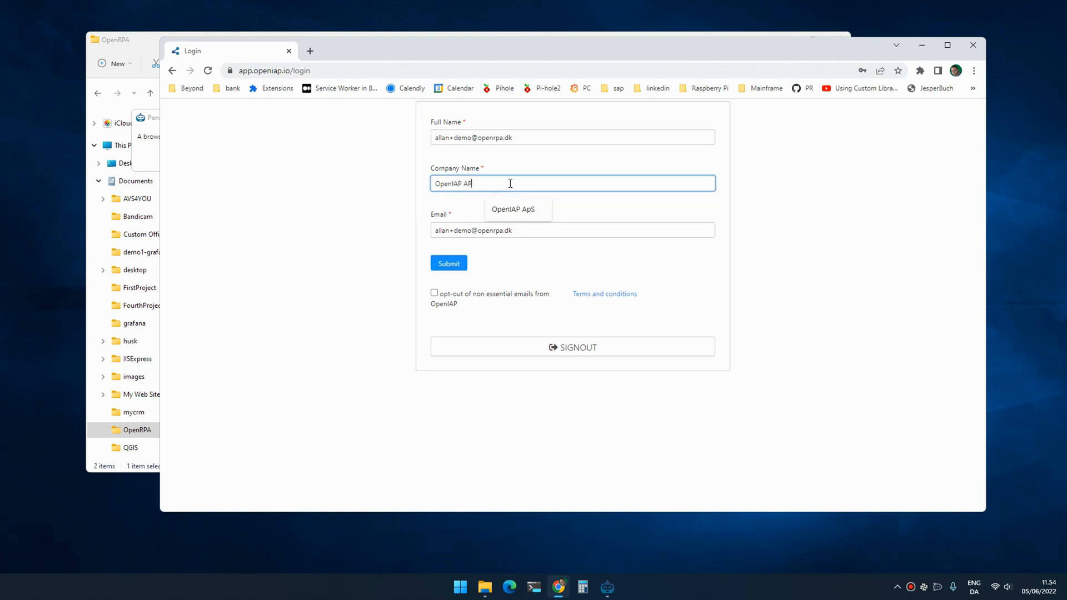
left_click(512, 209)
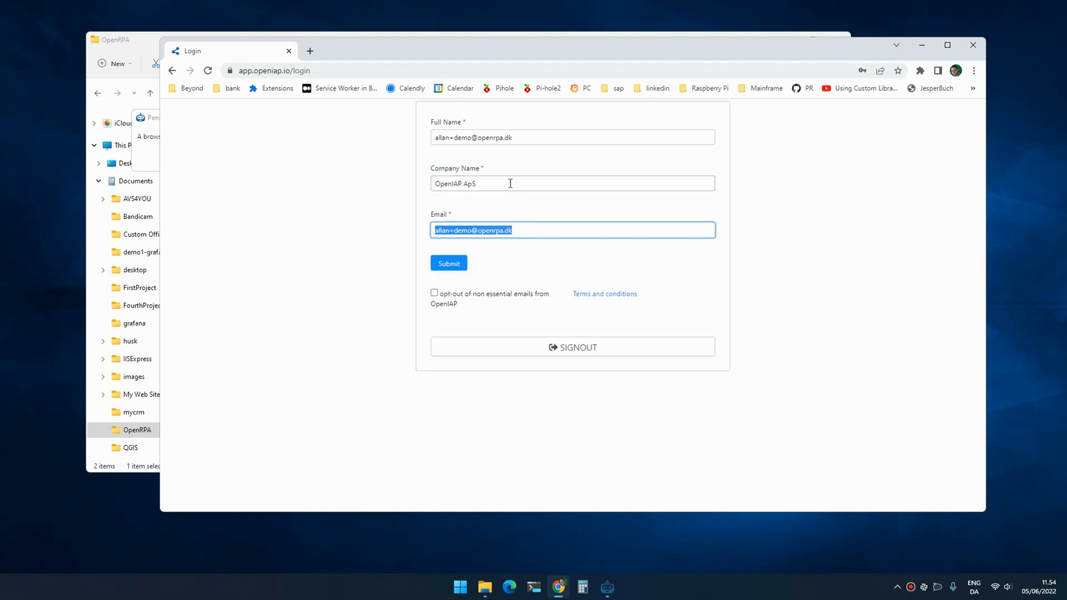
mouse_move(568, 311)
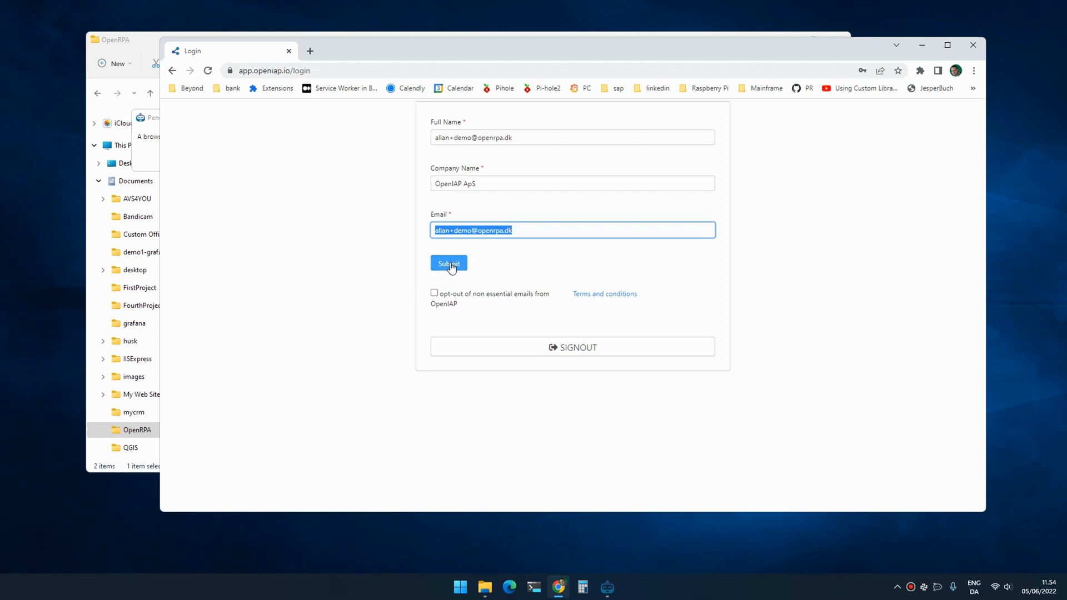
left_click(448, 265)
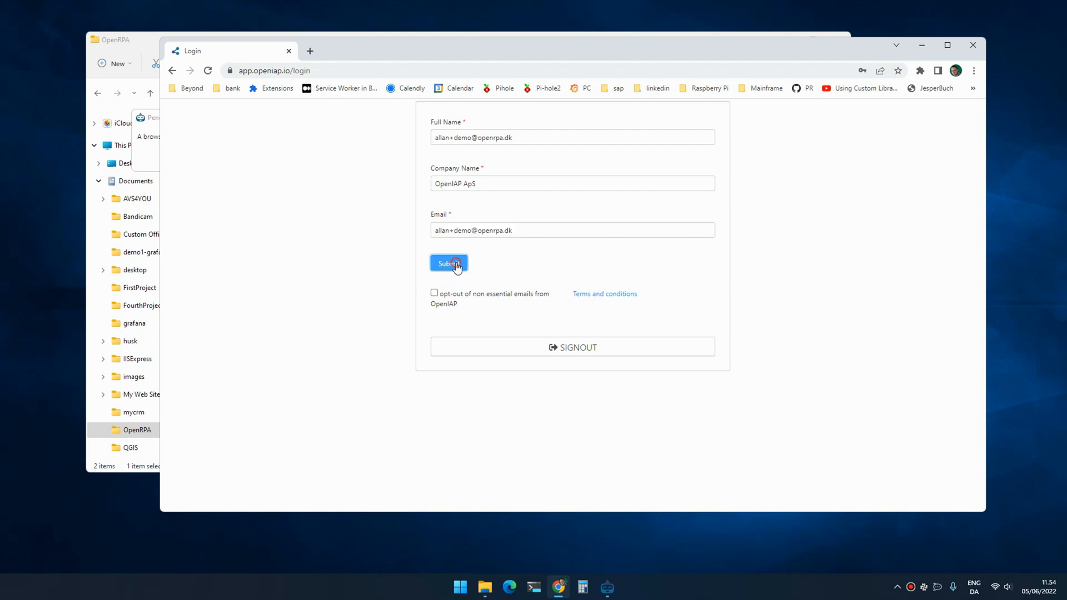
left_click(448, 264)
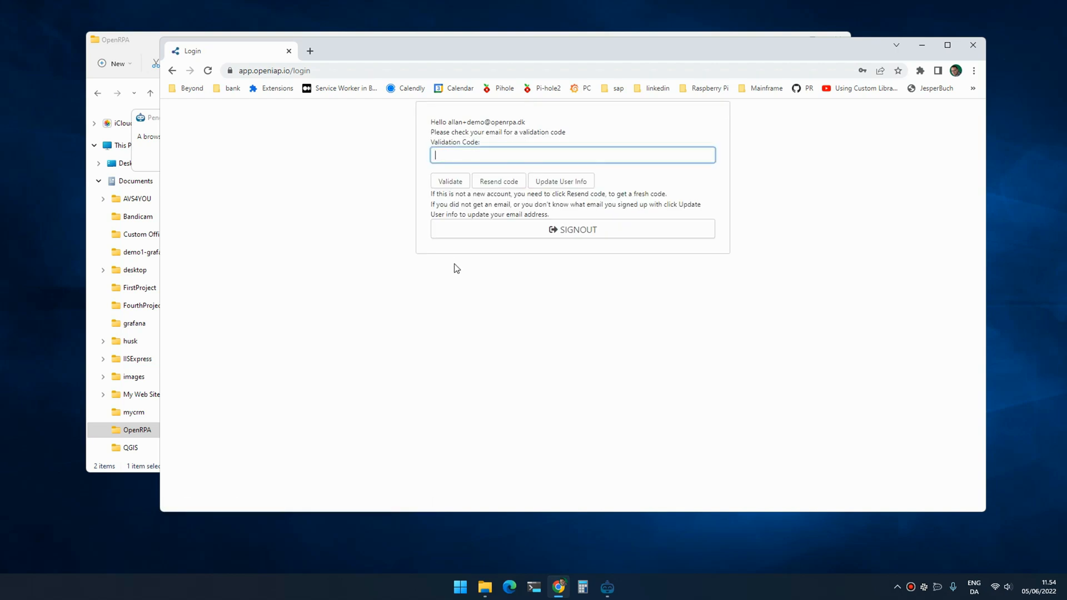
mouse_move(375, 136)
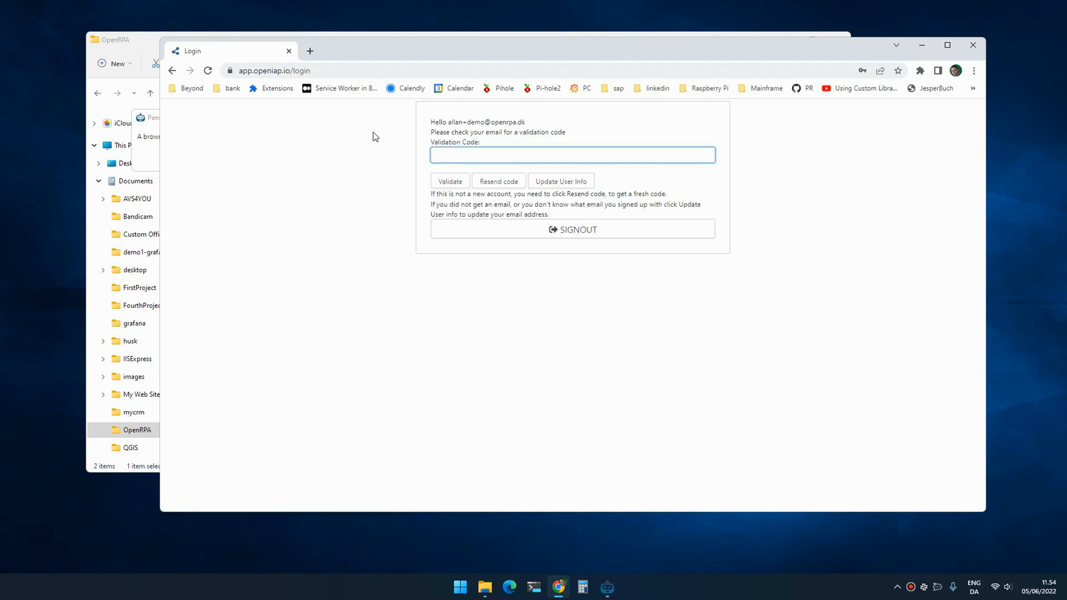
mouse_move(310, 51)
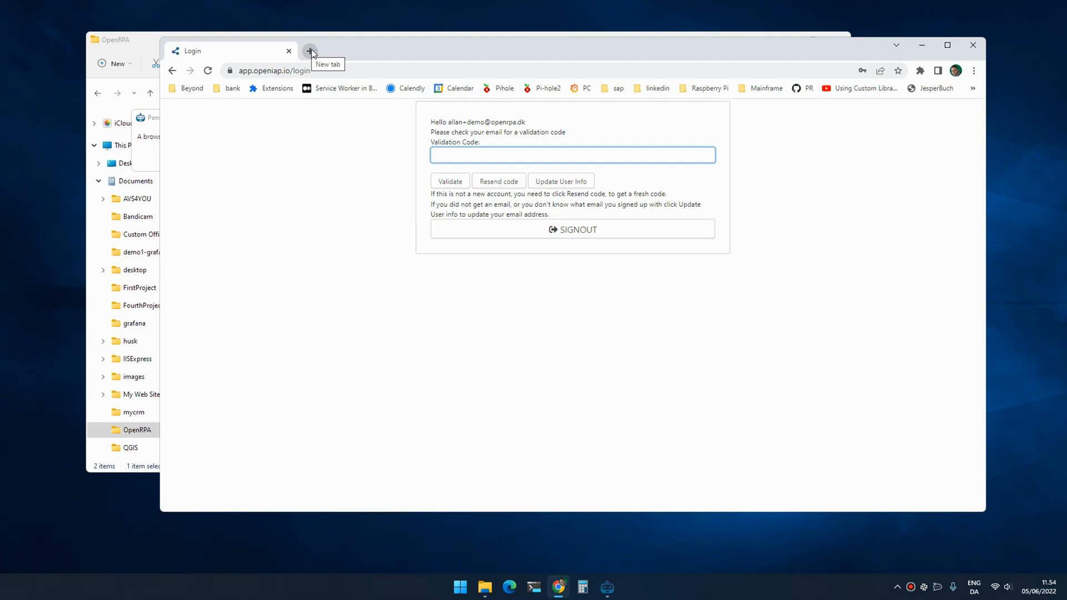
left_click(571, 154)
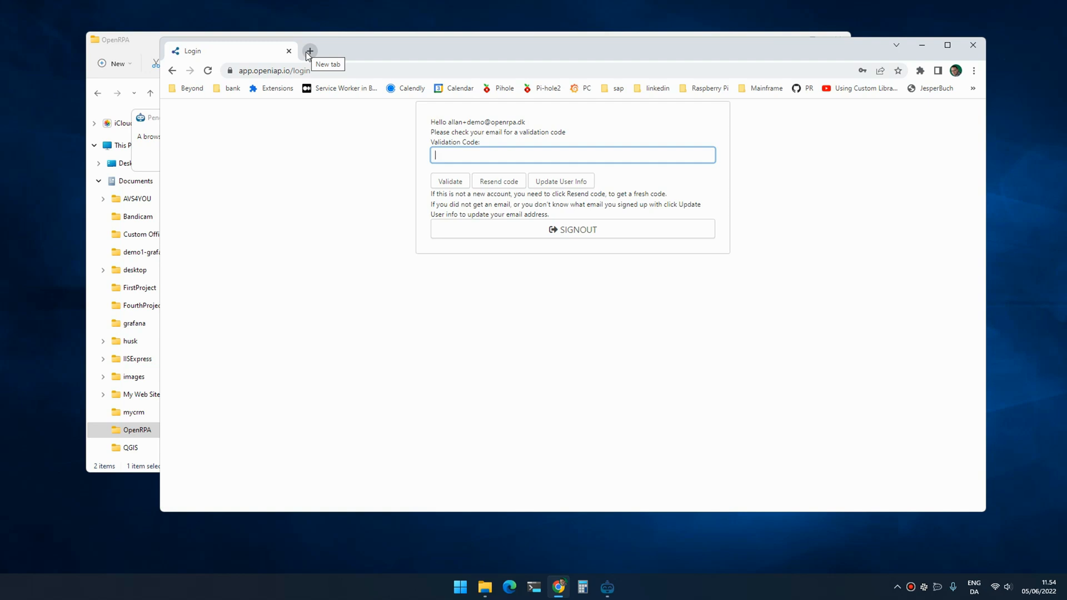
left_click(309, 50)
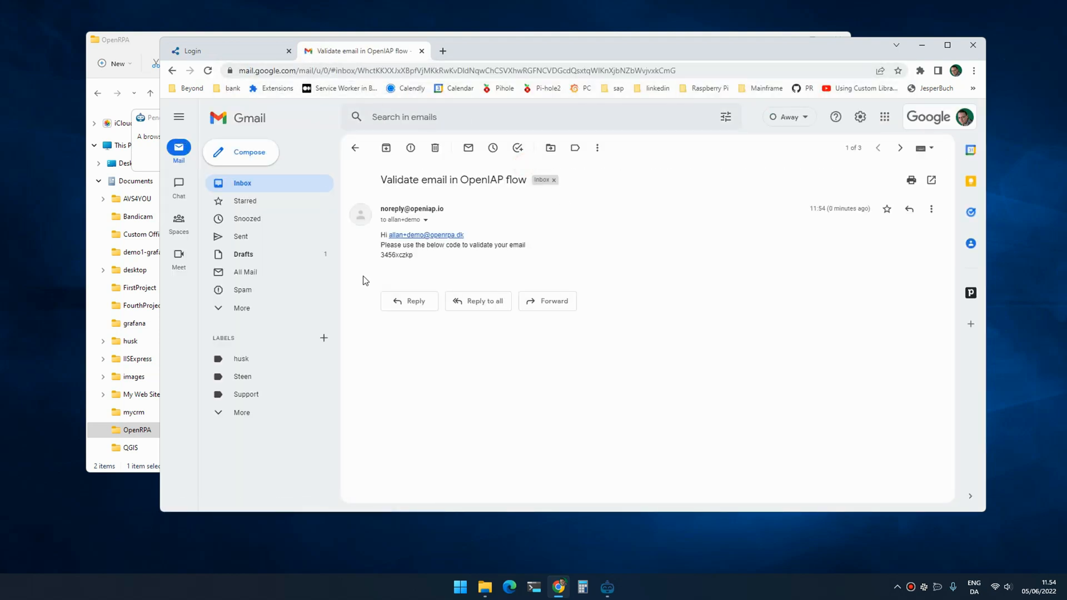
double_click(396, 255)
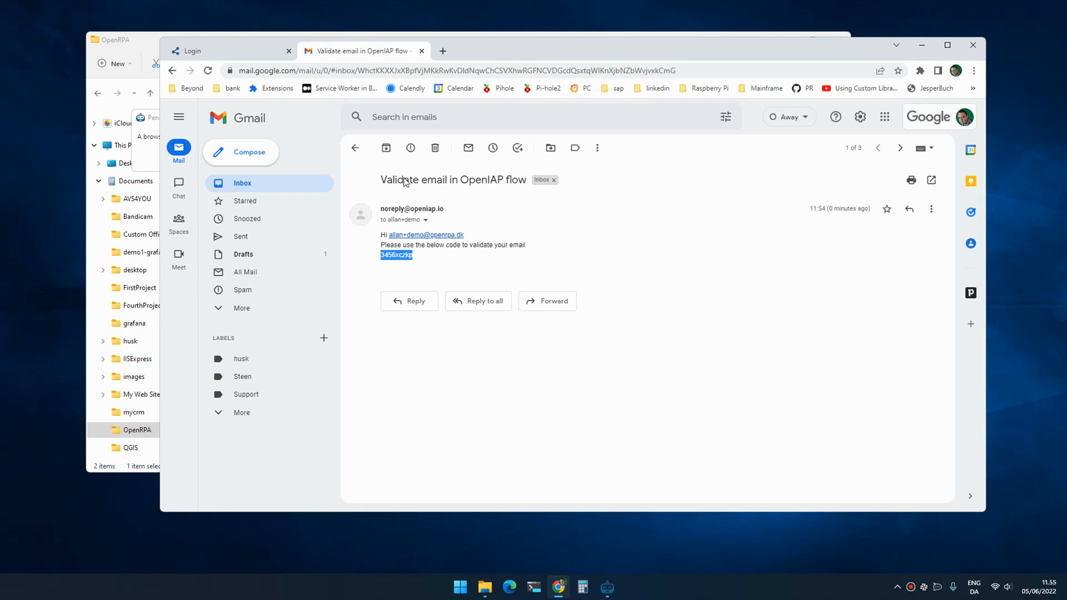
mouse_move(456, 235)
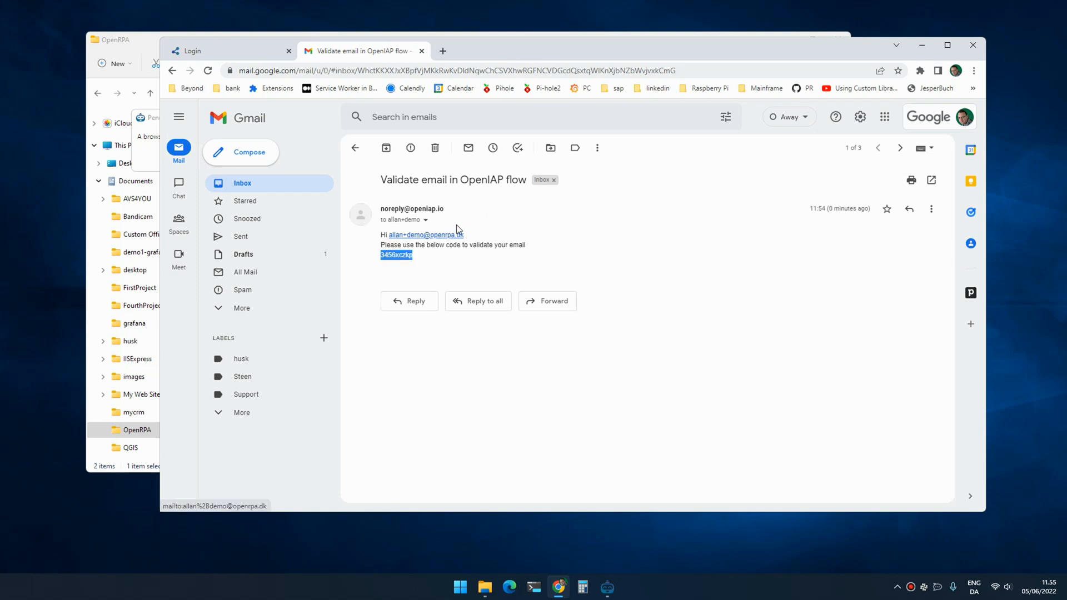
left_click(230, 50)
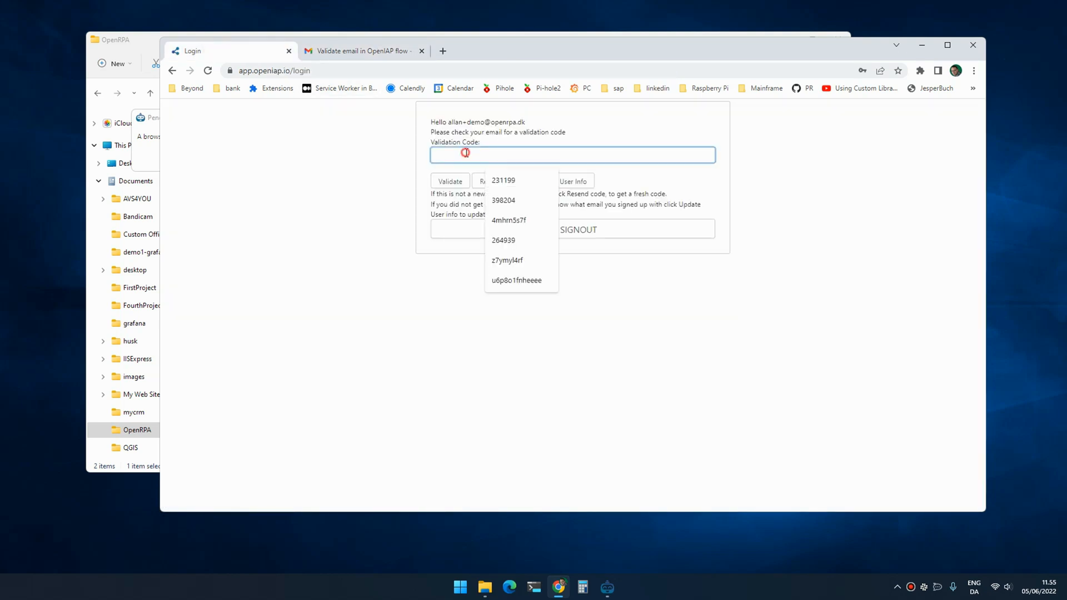
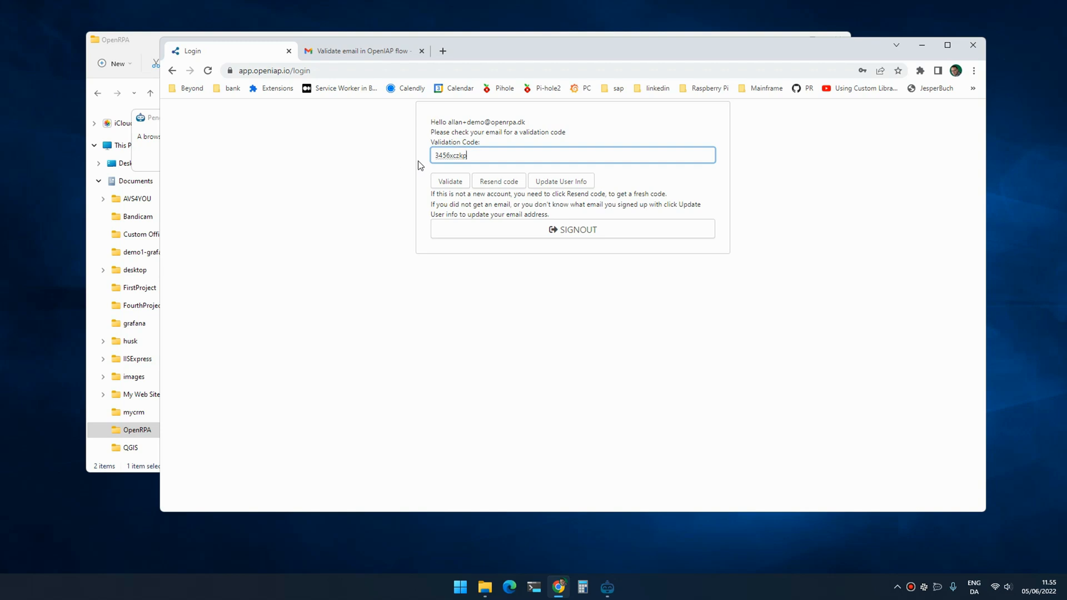
mouse_move(498, 183)
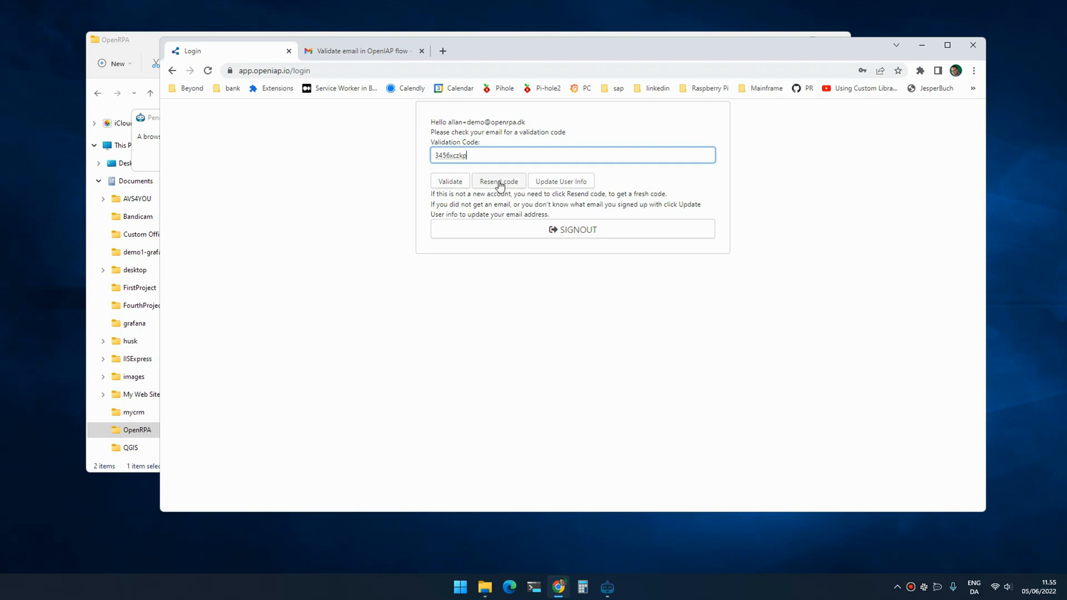
mouse_move(527, 186)
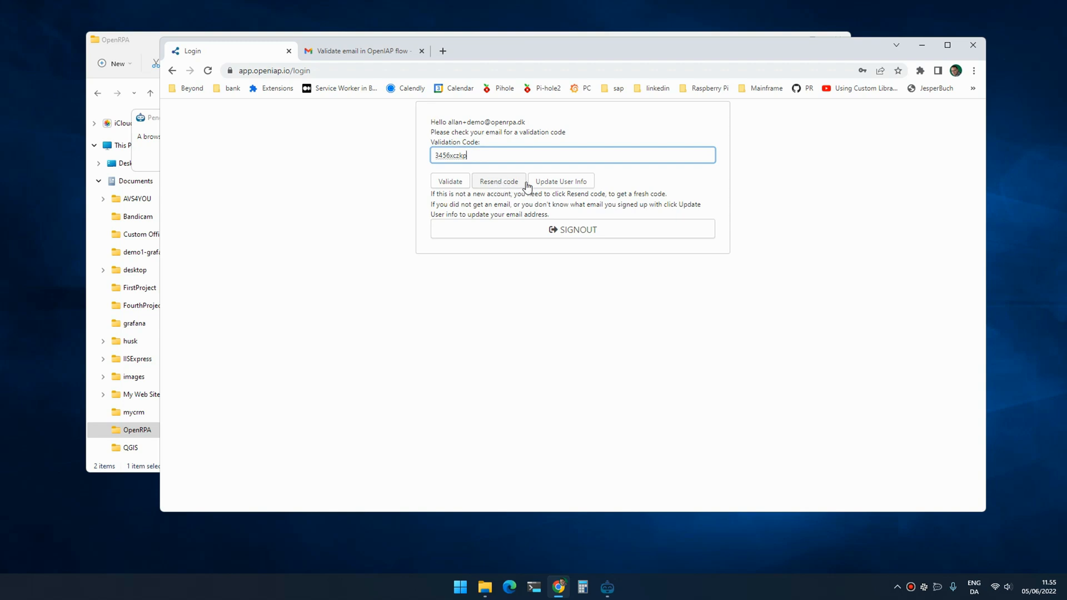
mouse_move(560, 182)
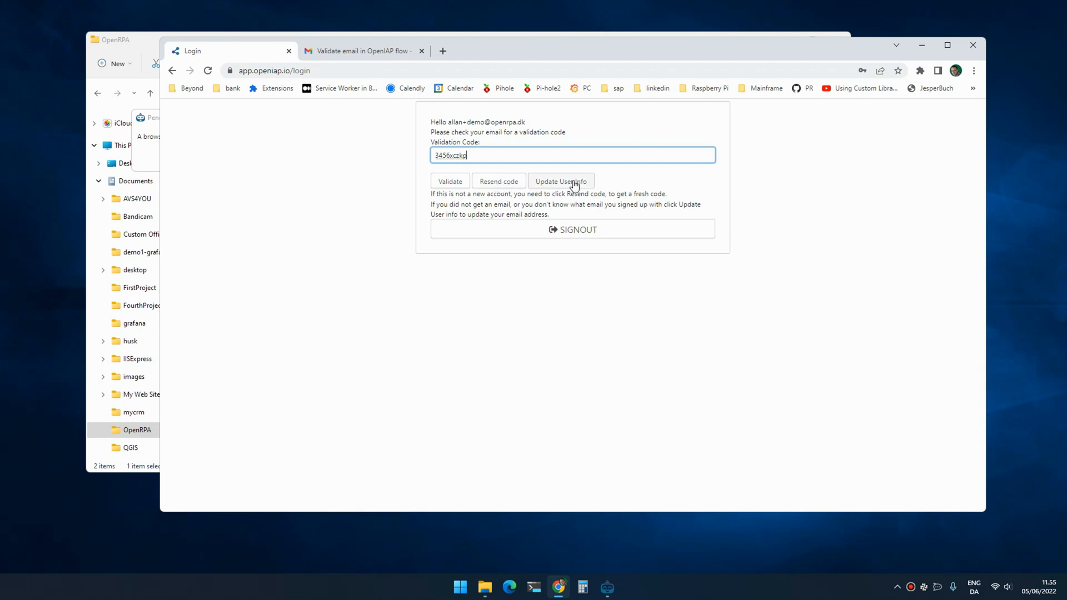
Resubmit account details, check the Gmail validation message, and validate the email to reach the OpenFlow main page
left_click(561, 182)
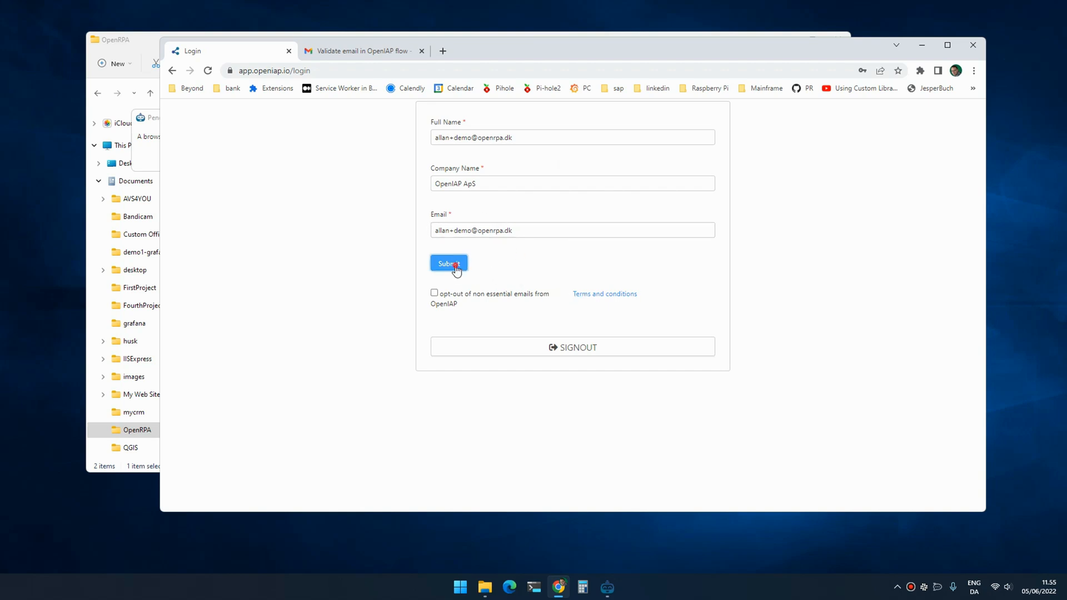
left_click(449, 265)
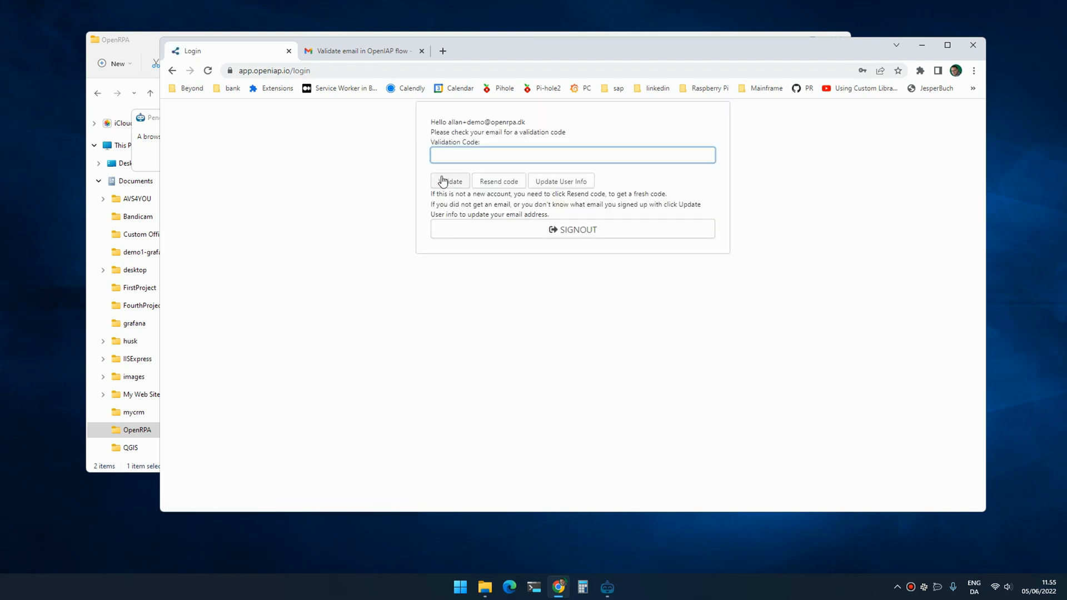
left_click(362, 50)
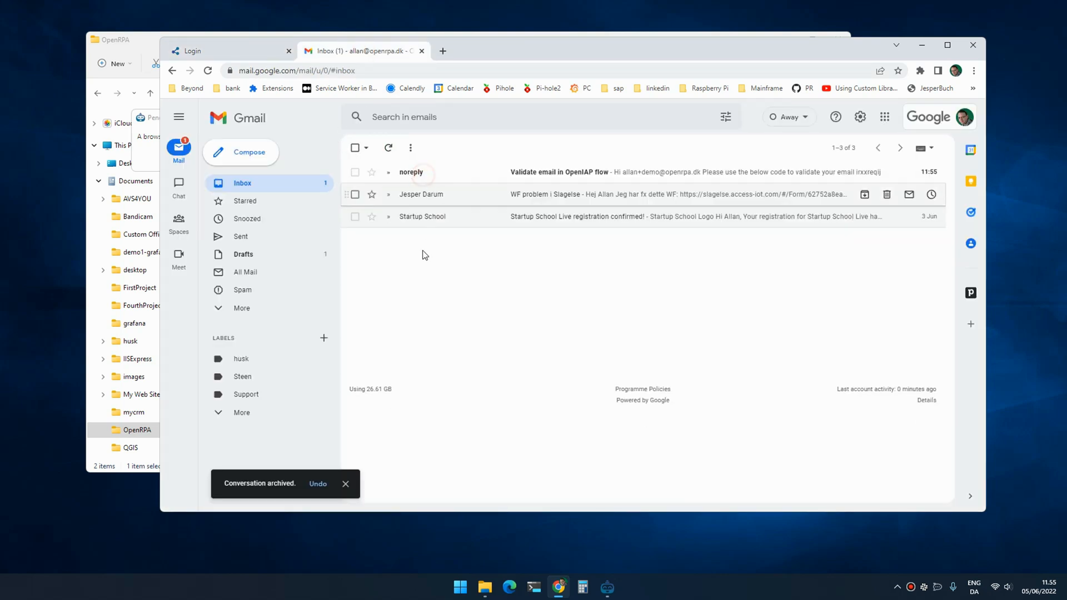
left_click(558, 172)
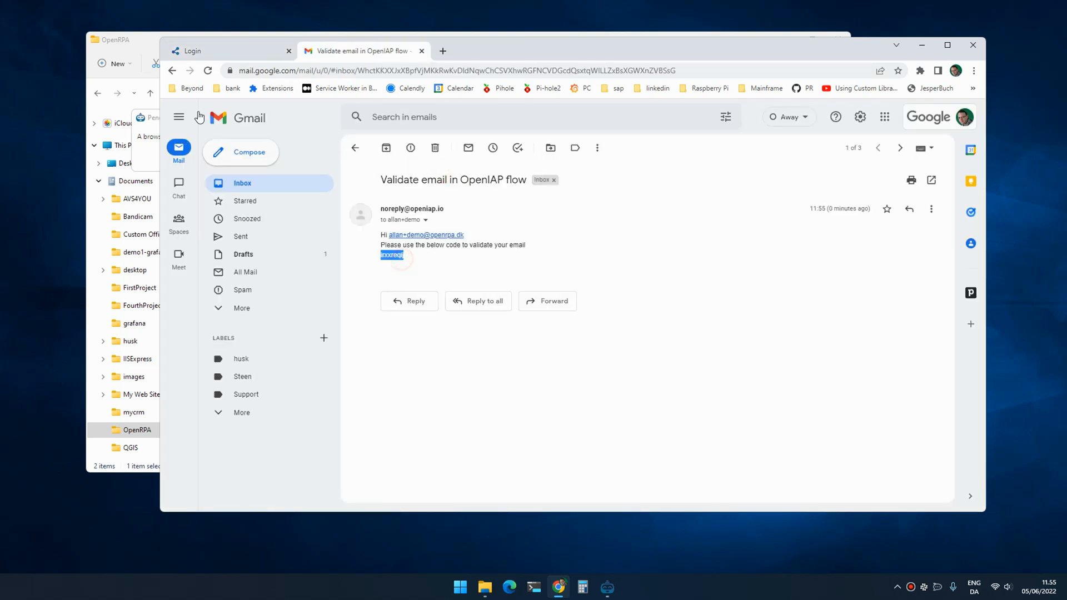
left_click(194, 50)
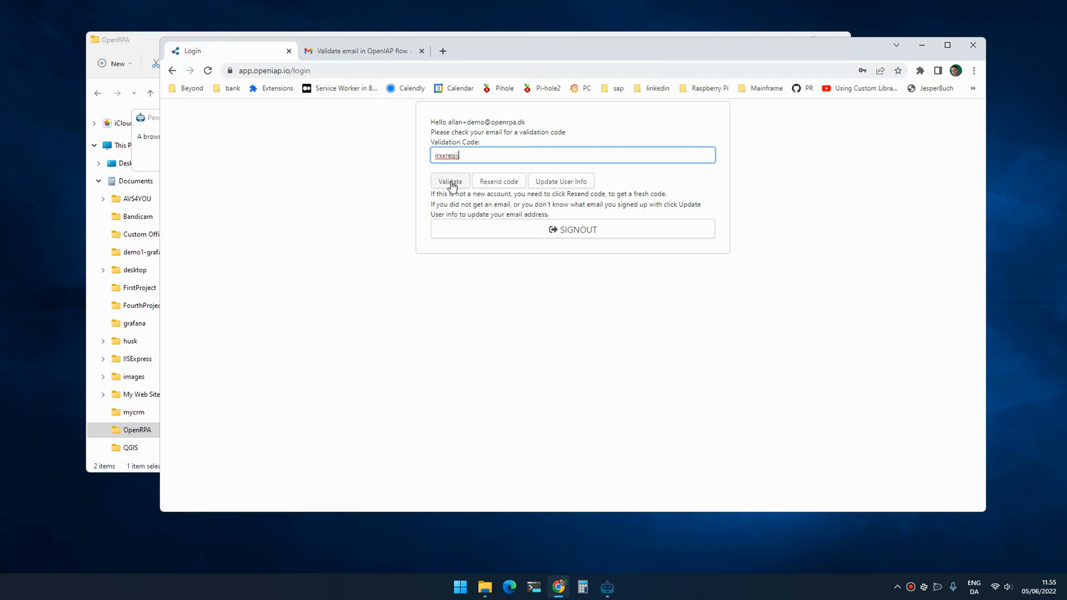
left_click(449, 181)
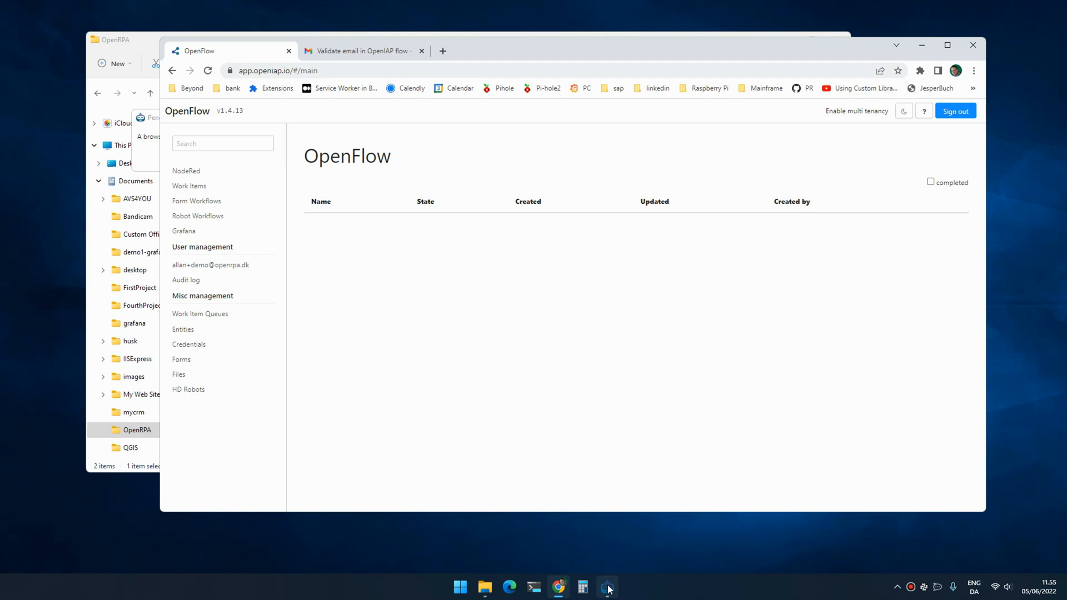
Bring OpenRPA to the front and dismiss the pending user token notice
left_click(606, 587)
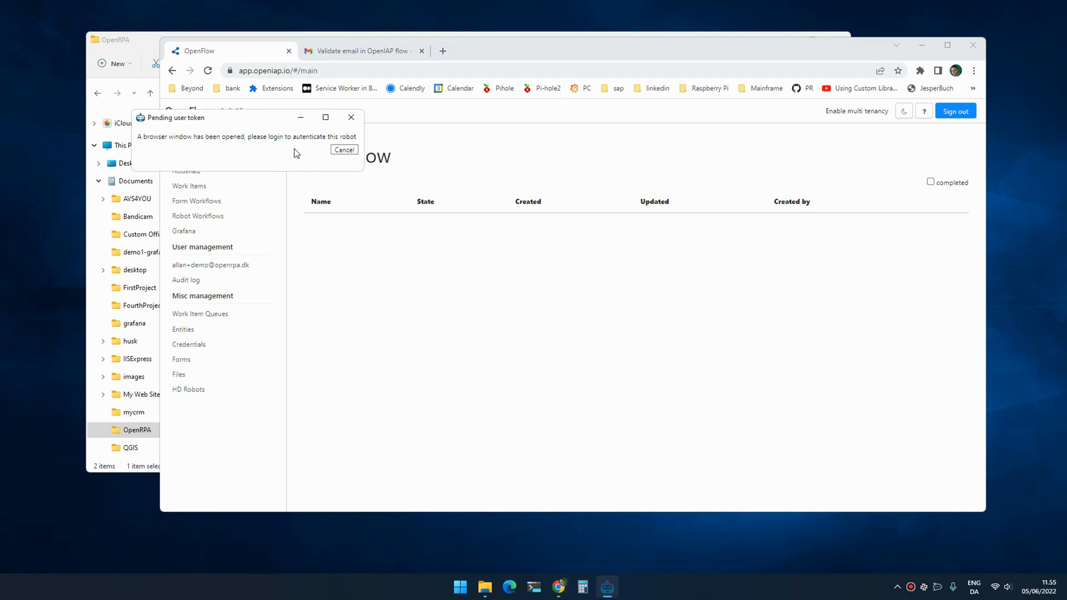
mouse_move(298, 147)
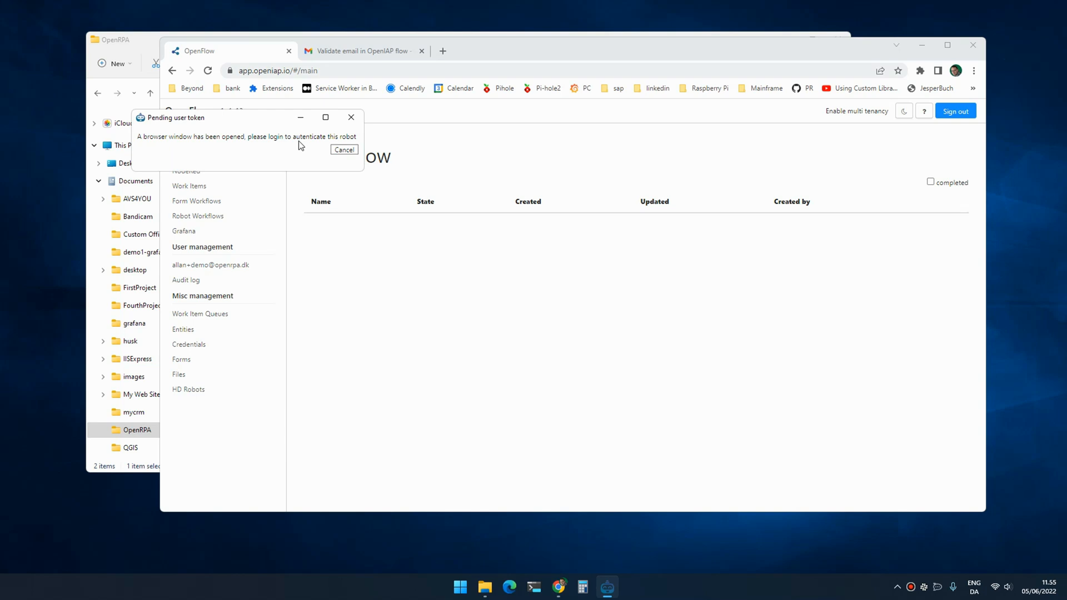
mouse_move(256, 123)
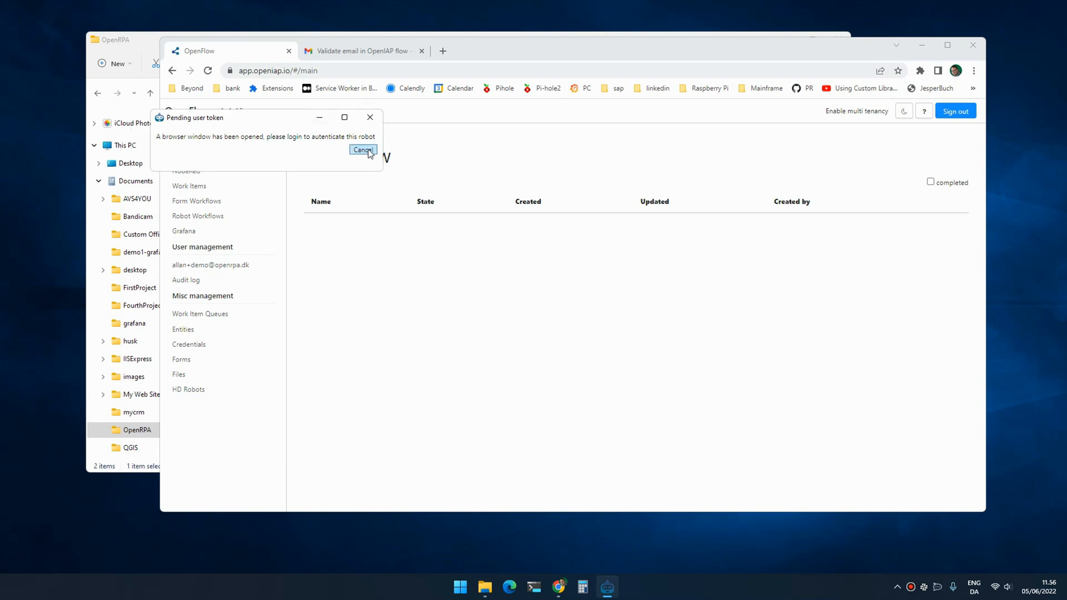
left_click(363, 150)
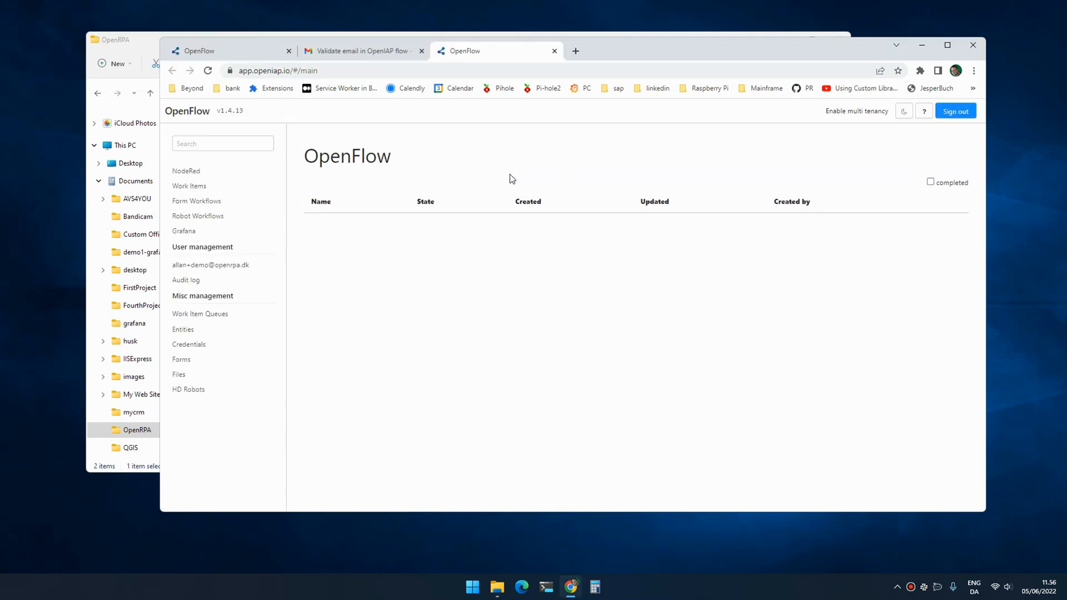
mouse_move(484, 165)
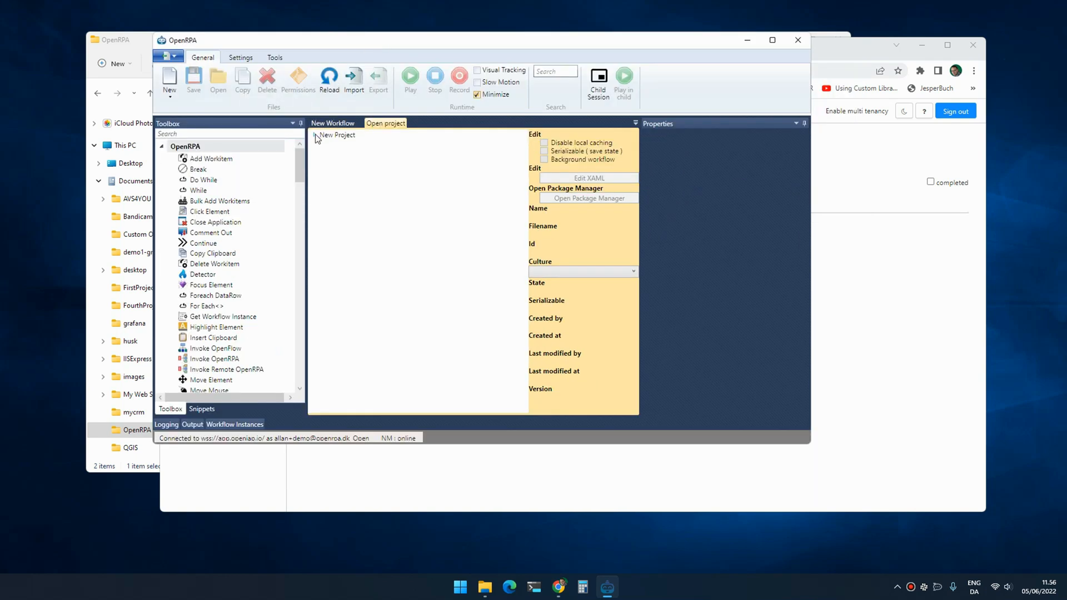
Expand New Project and open New Workflow for editing
left_click(337, 135)
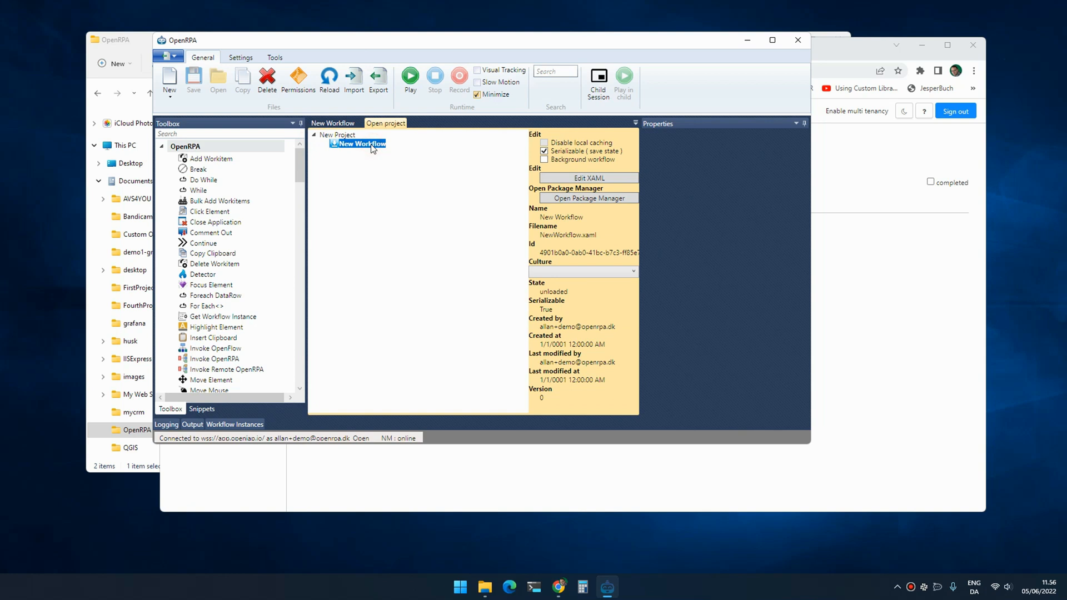
double_click(363, 144)
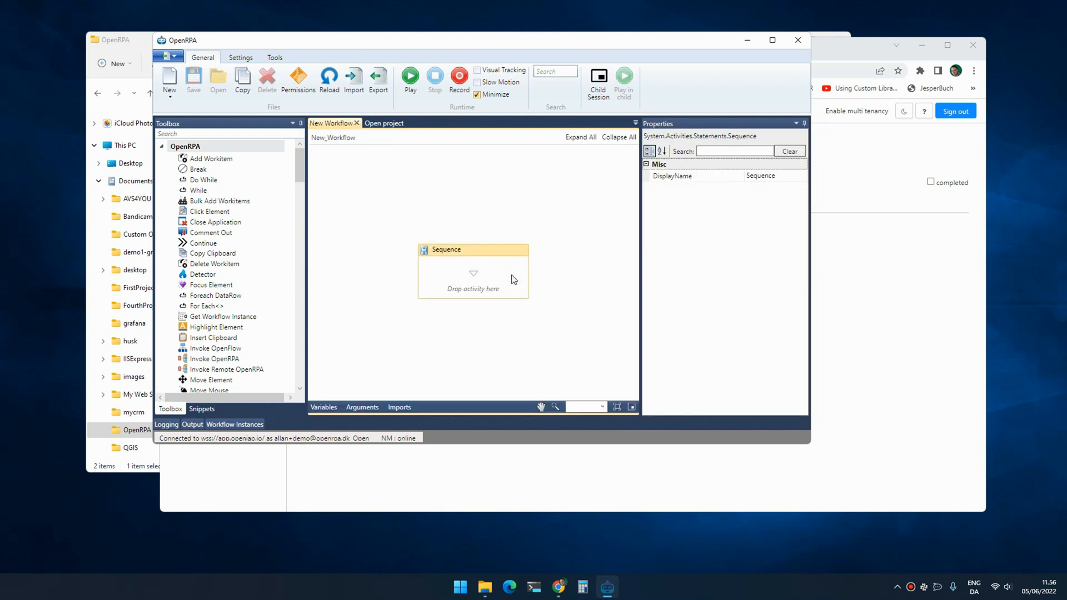
mouse_move(259, 200)
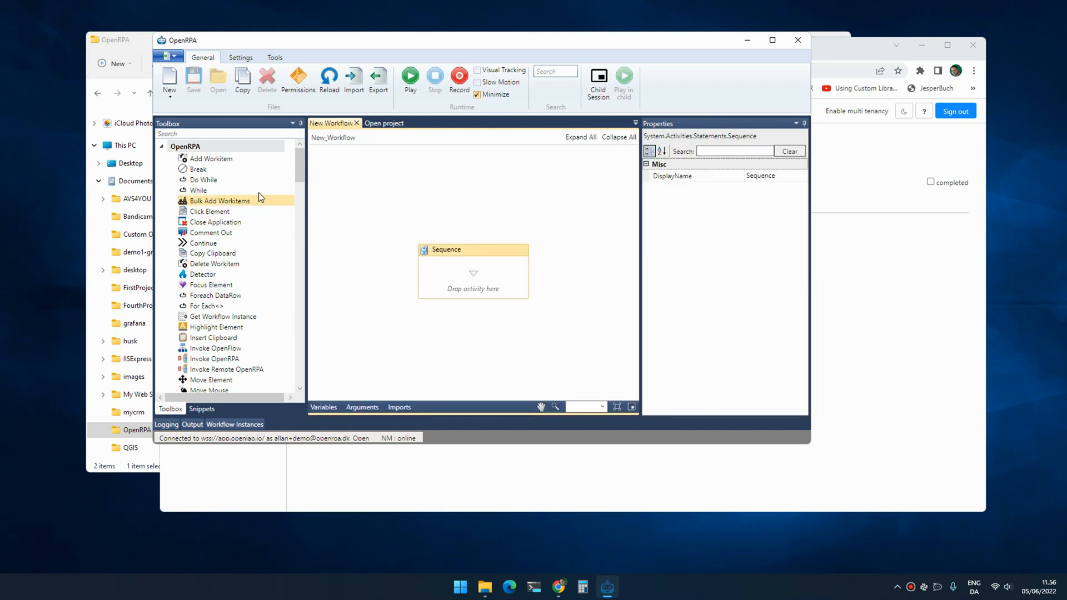
mouse_move(404, 112)
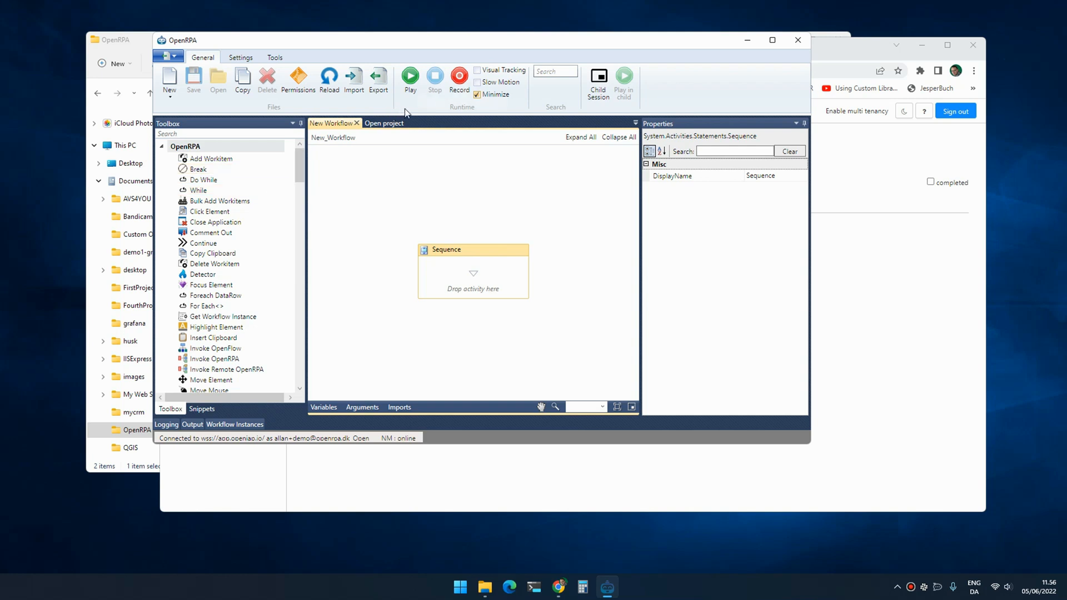
mouse_move(384, 123)
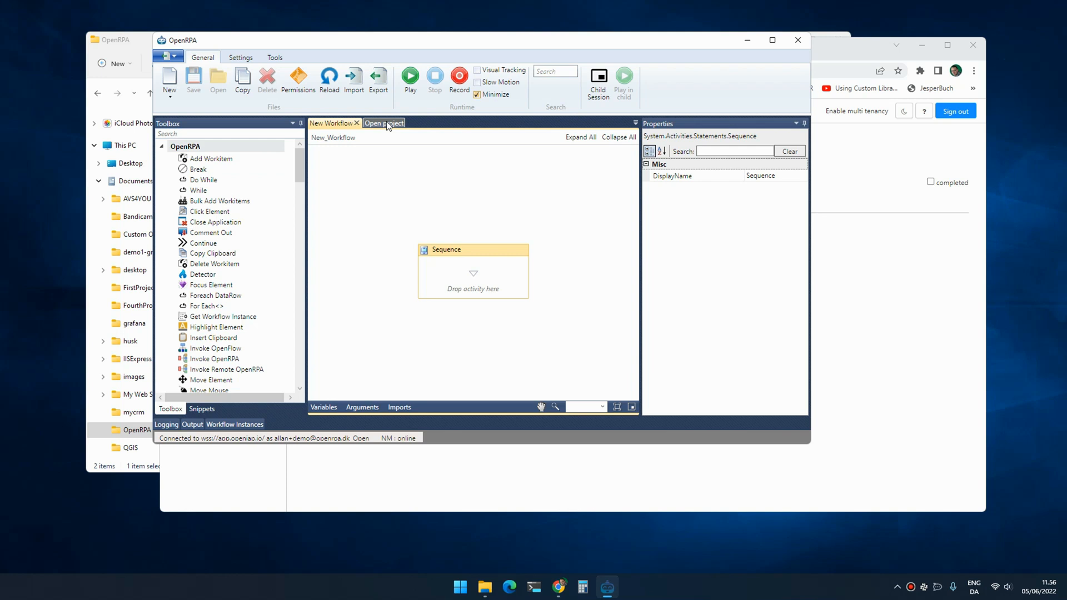
mouse_move(210, 233)
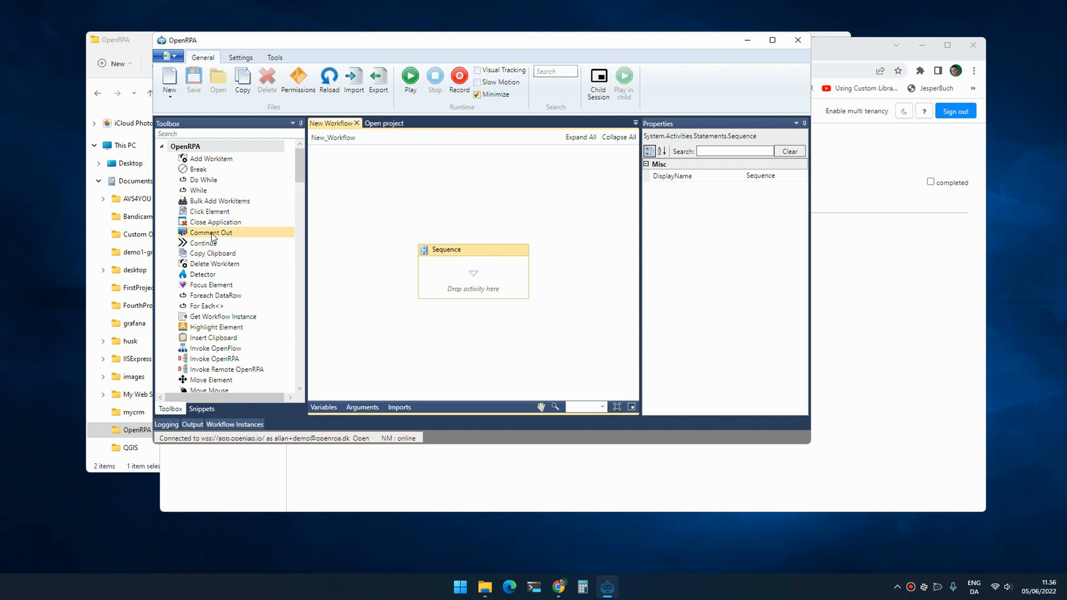
mouse_move(204, 243)
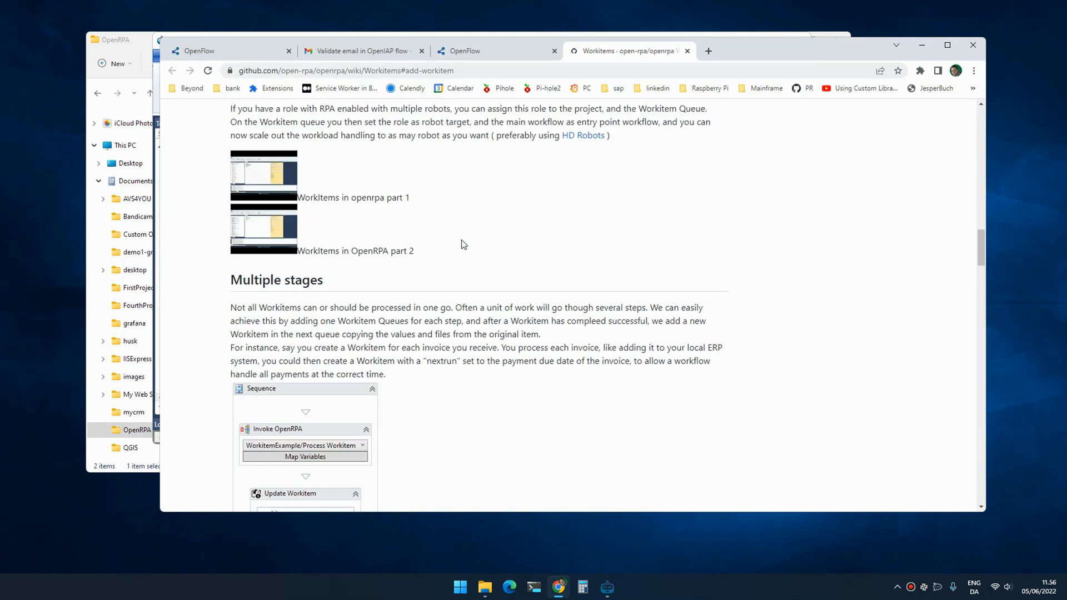
scroll("down", 3)
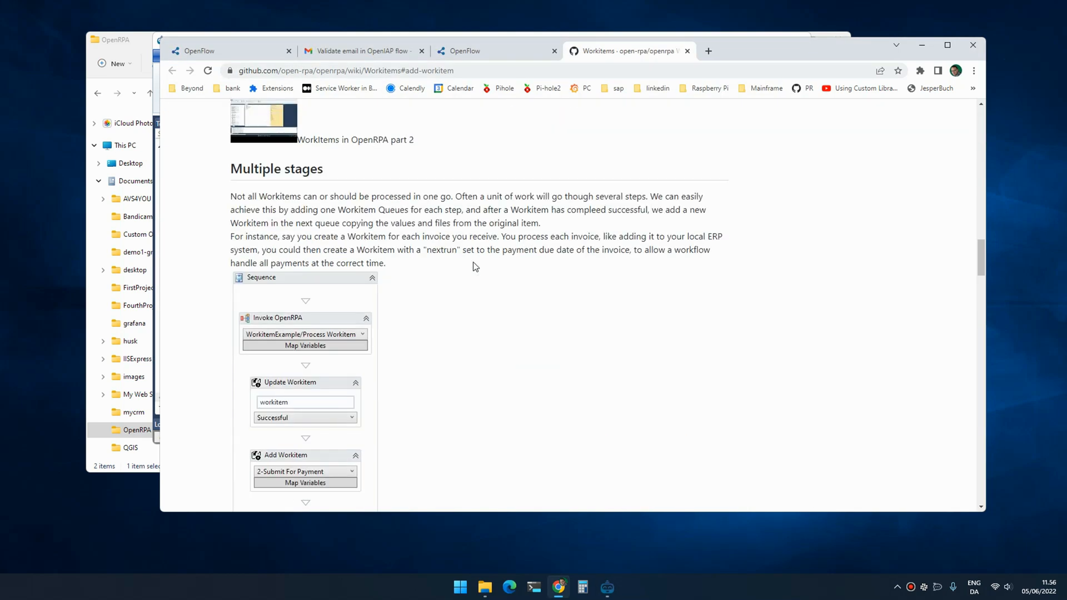
scroll("down", 3)
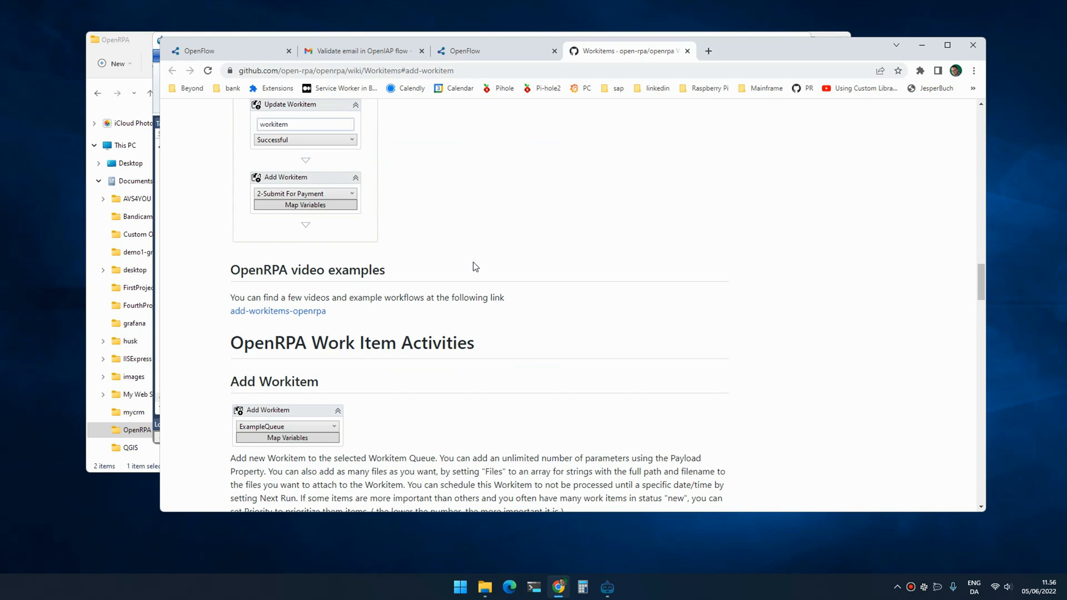
scroll("down", 3)
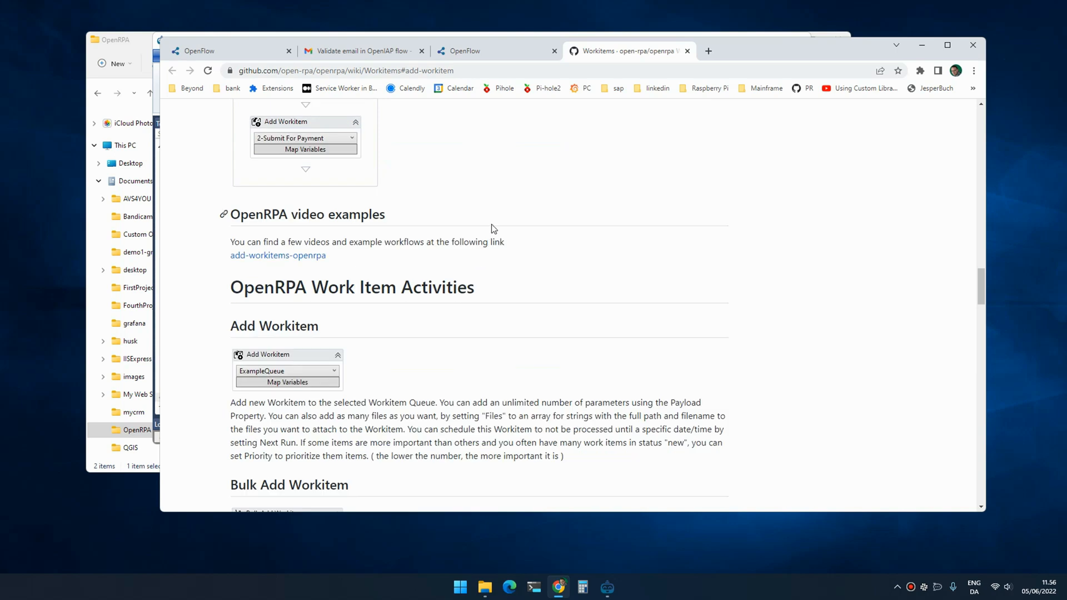
scroll("up", 3)
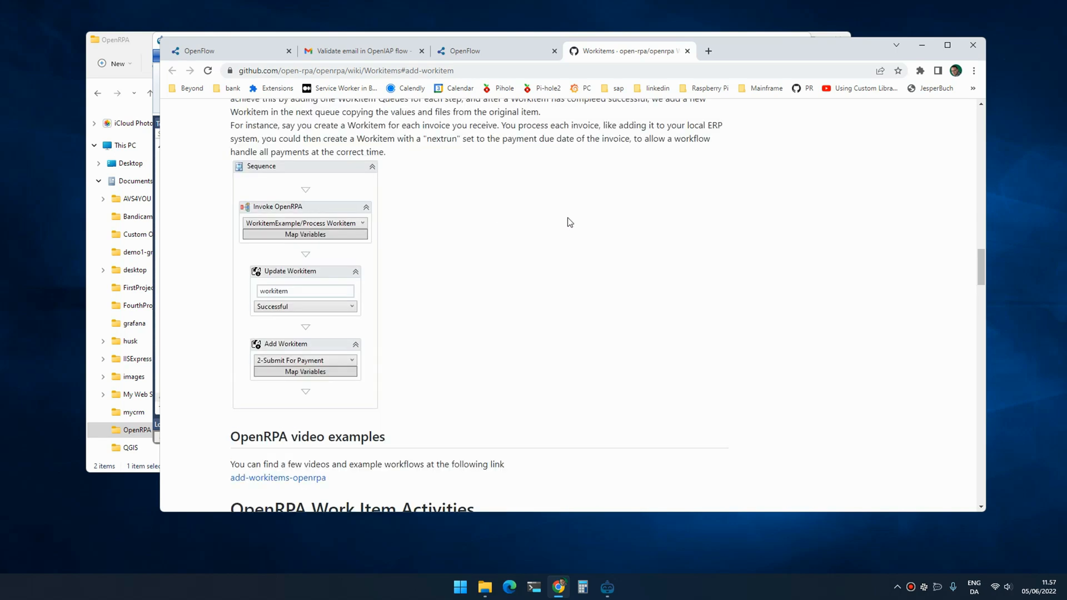